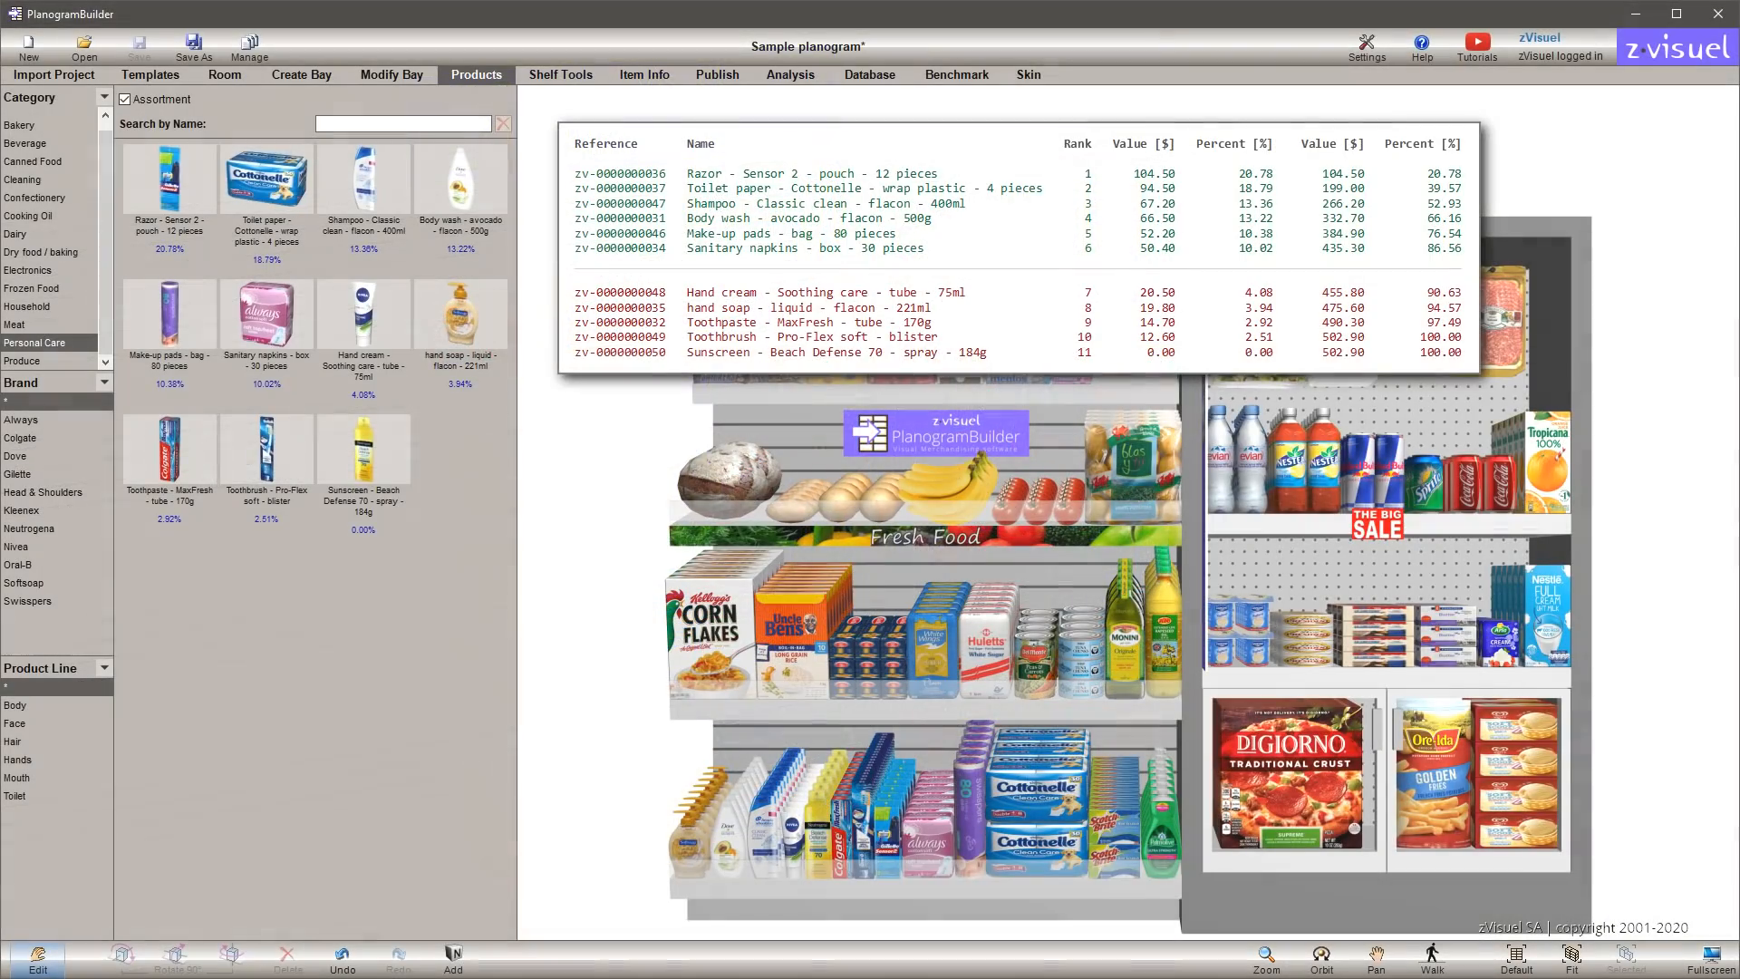
Log out of the sample planogram and sign in with the demoAcc account
{"action": "left_click", "coordinate": [790, 74]}
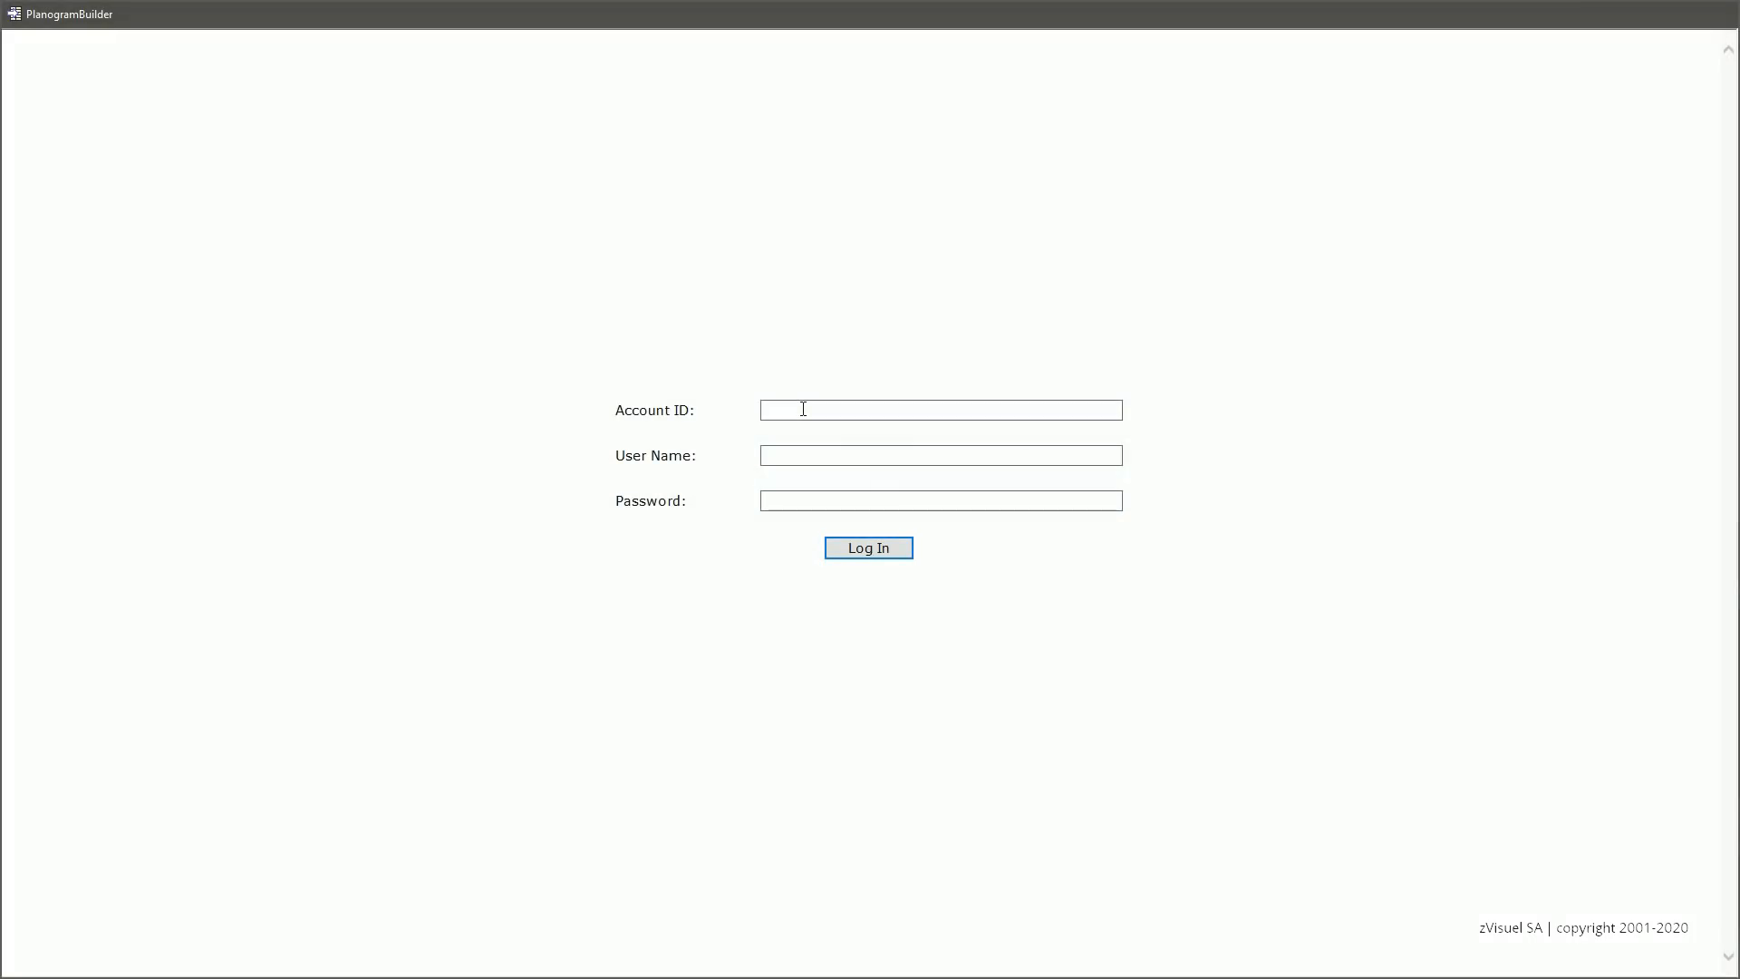
{"action": "type", "text": "demoAccount"}
{"action": "type", "text": "demoUser"}
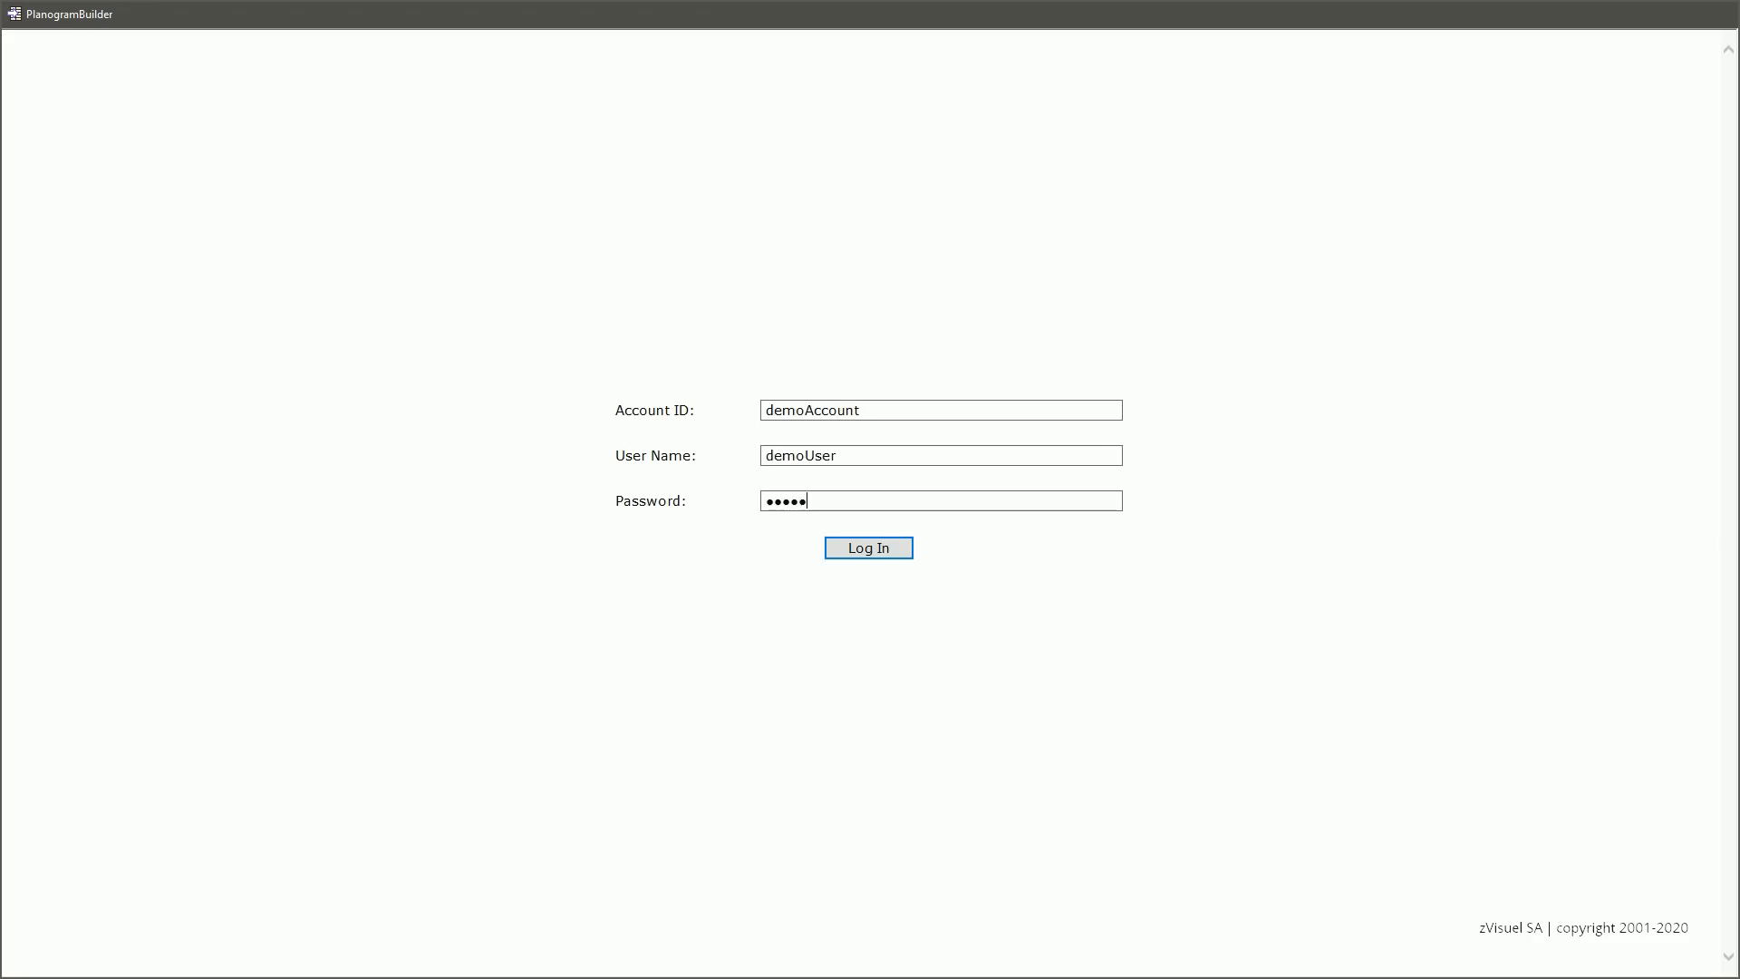
{"action": "left_click", "coordinate": [869, 548]}
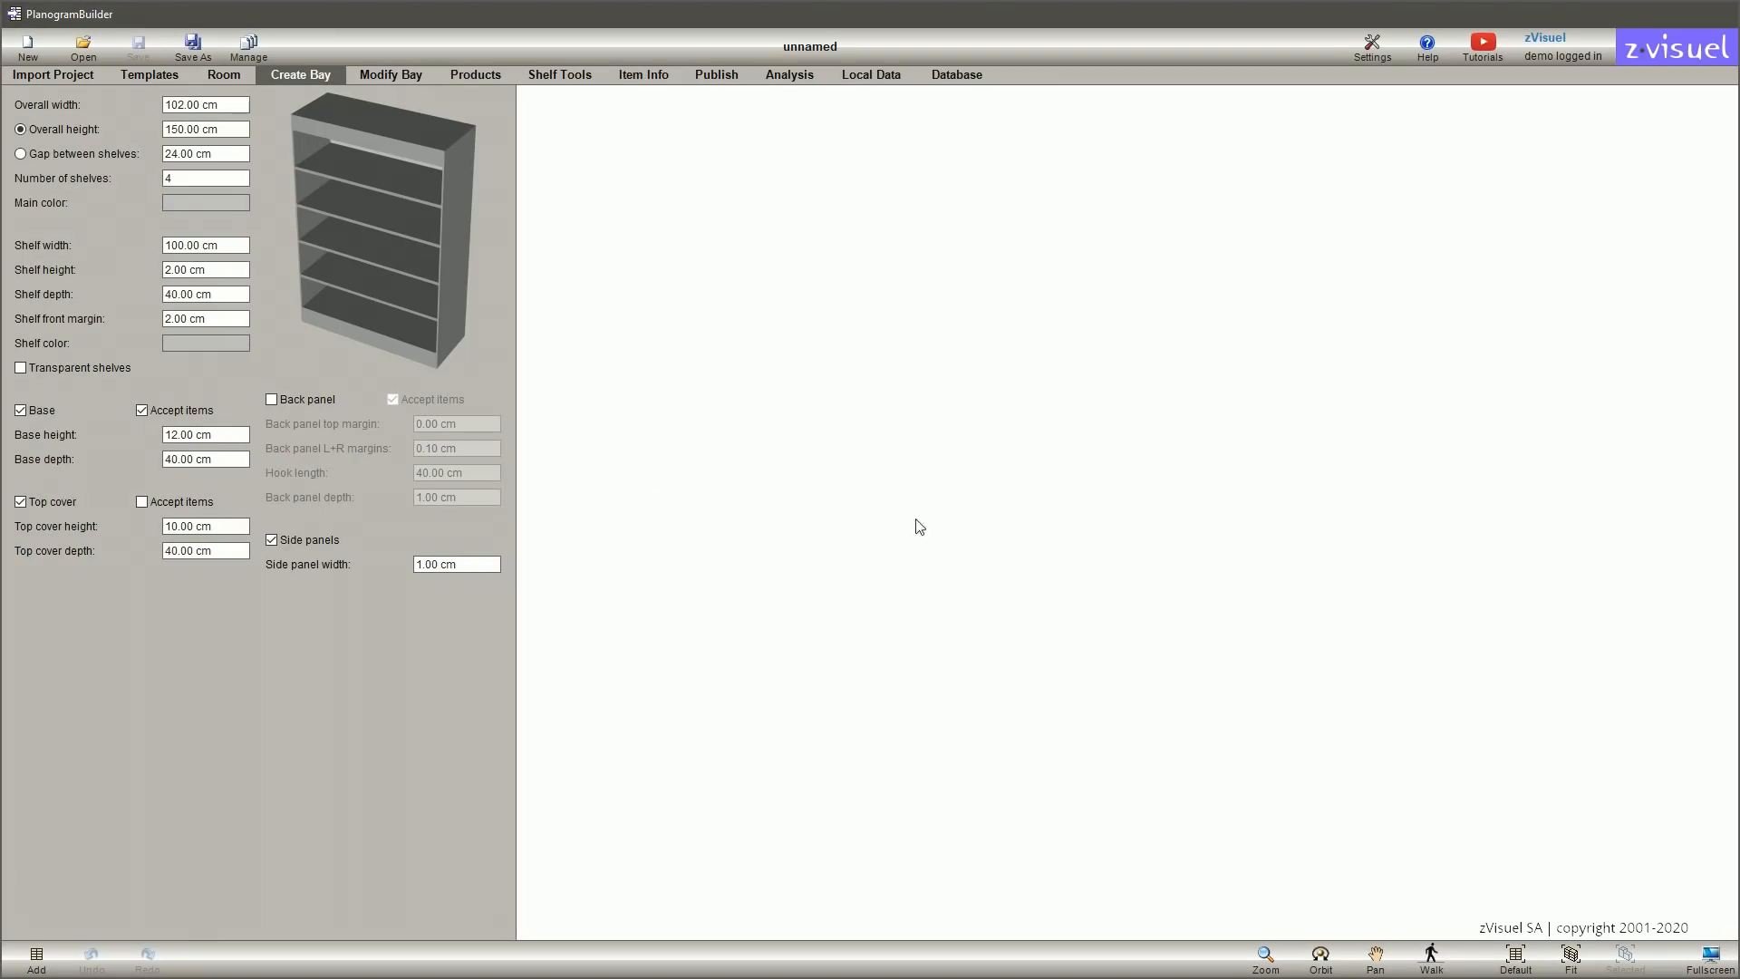
Import DB.xls, adding 57 products and 6 shelf tools to the product catalog
{"action": "left_click", "coordinate": [956, 75]}
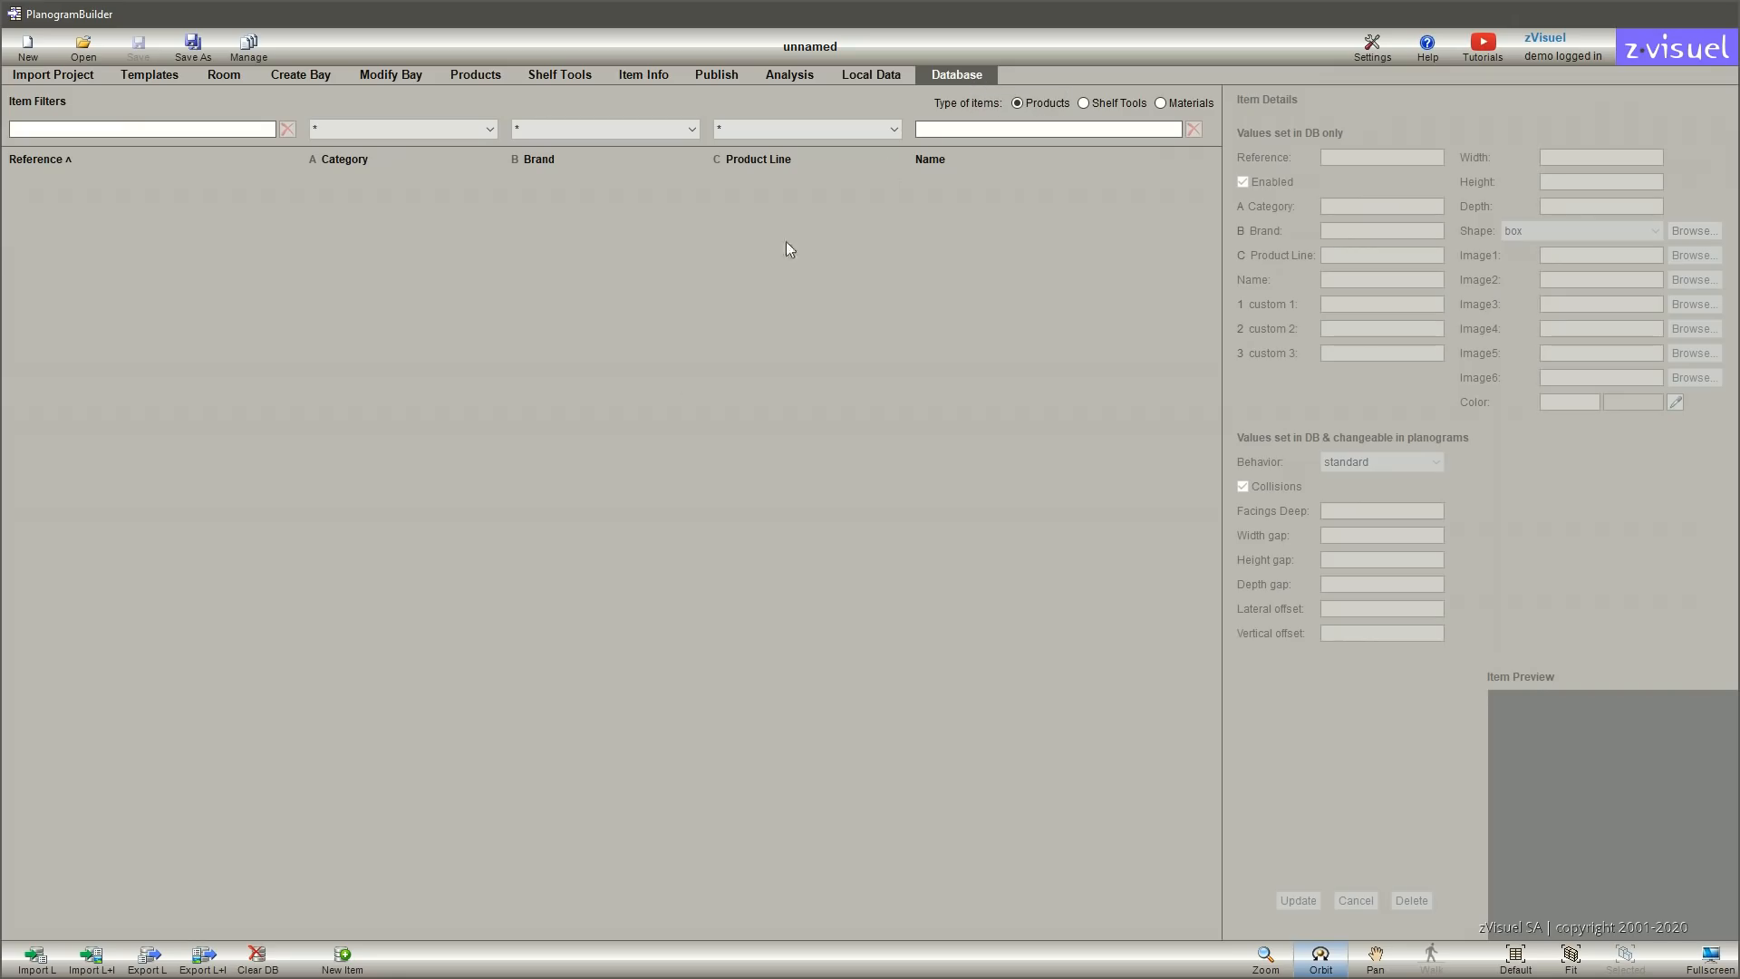
{"action": "left_click", "coordinate": [35, 959]}
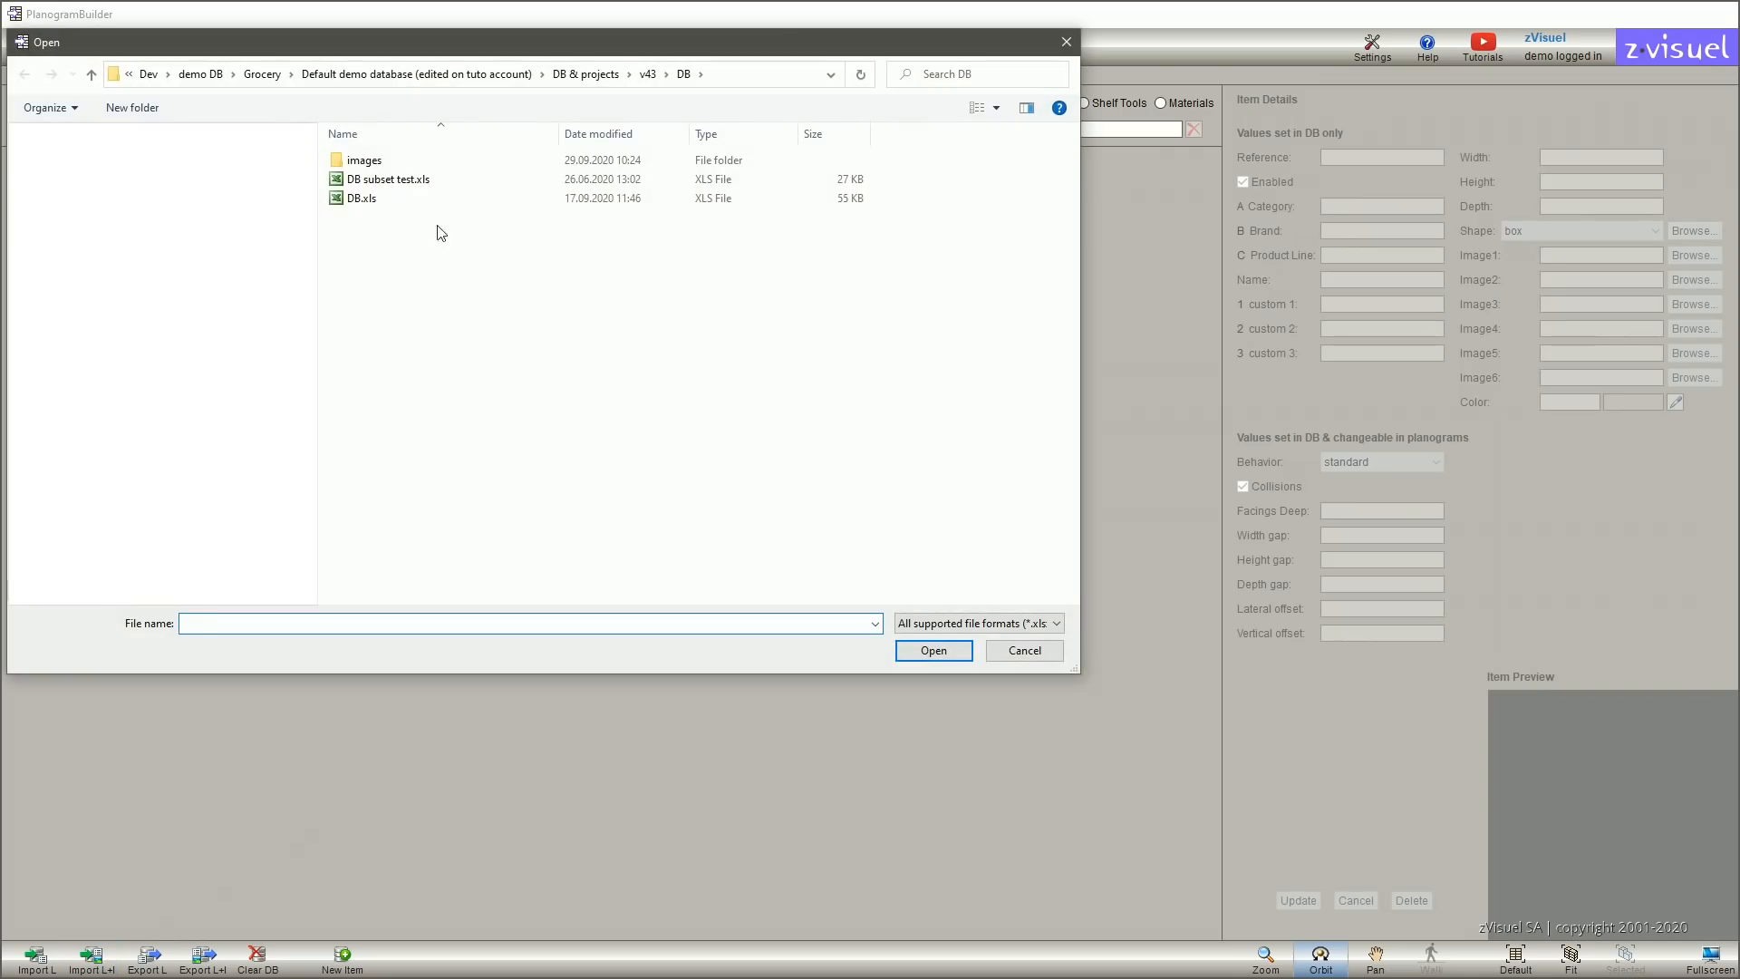
{"action": "left_click", "coordinate": [933, 650]}
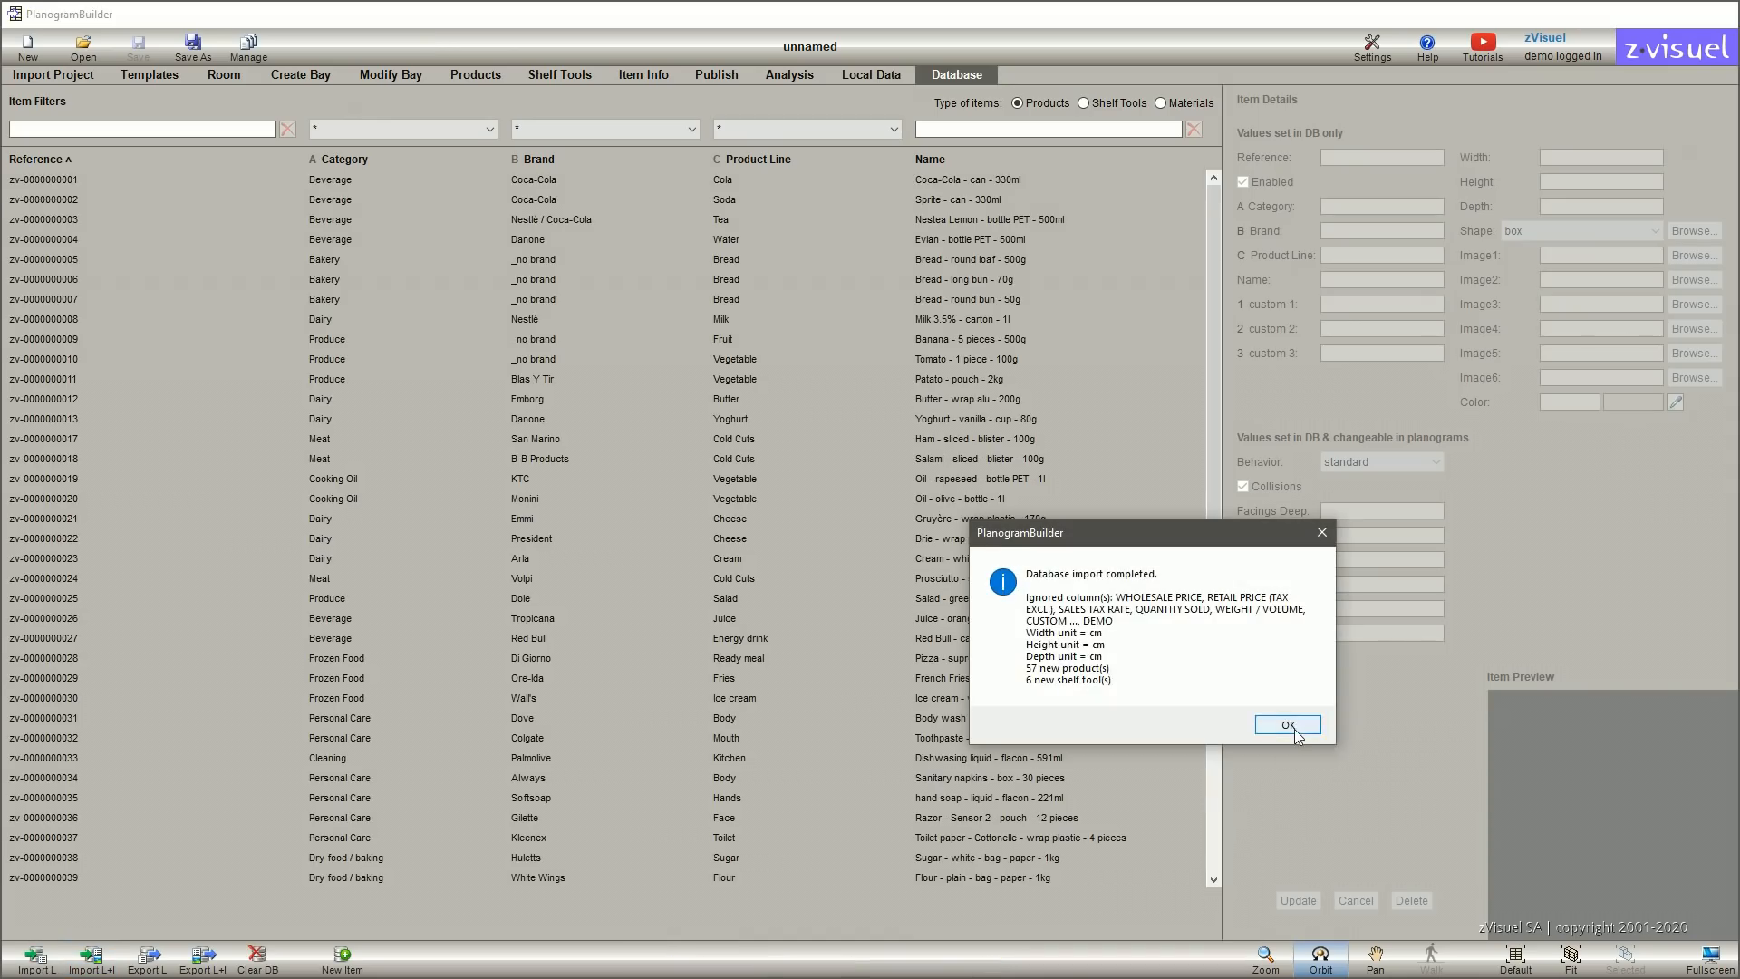
{"action": "left_click", "coordinate": [1286, 726]}
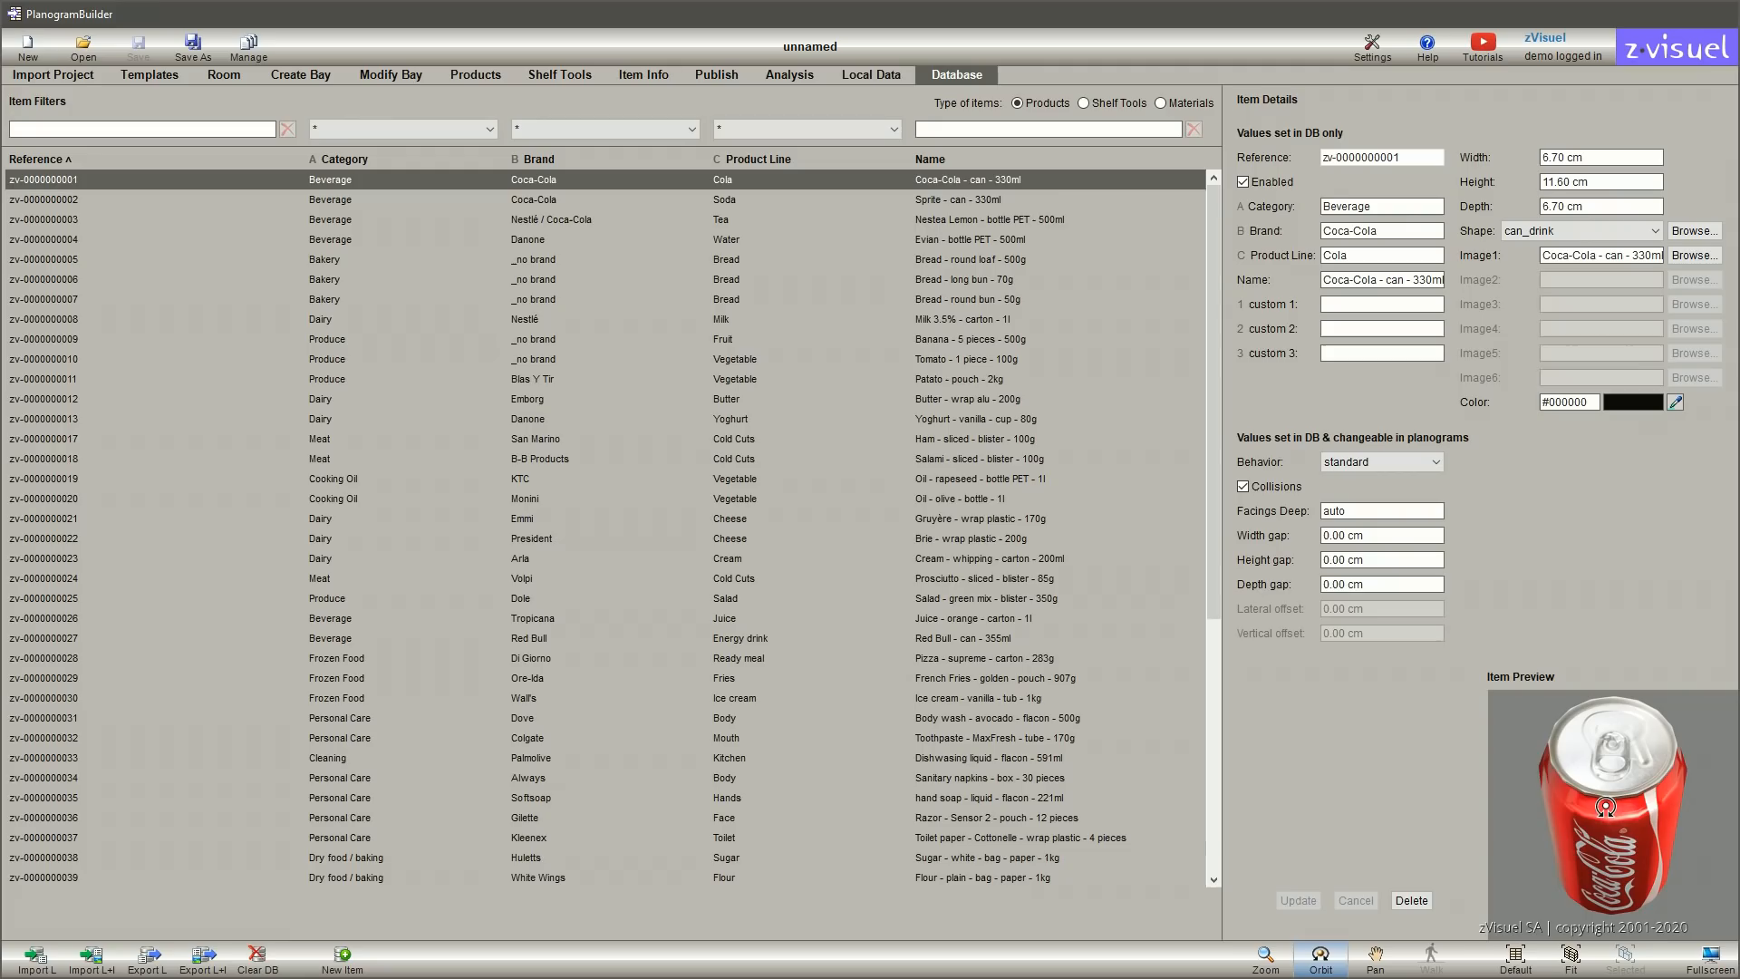
{"action": "left_click", "coordinate": [475, 74]}
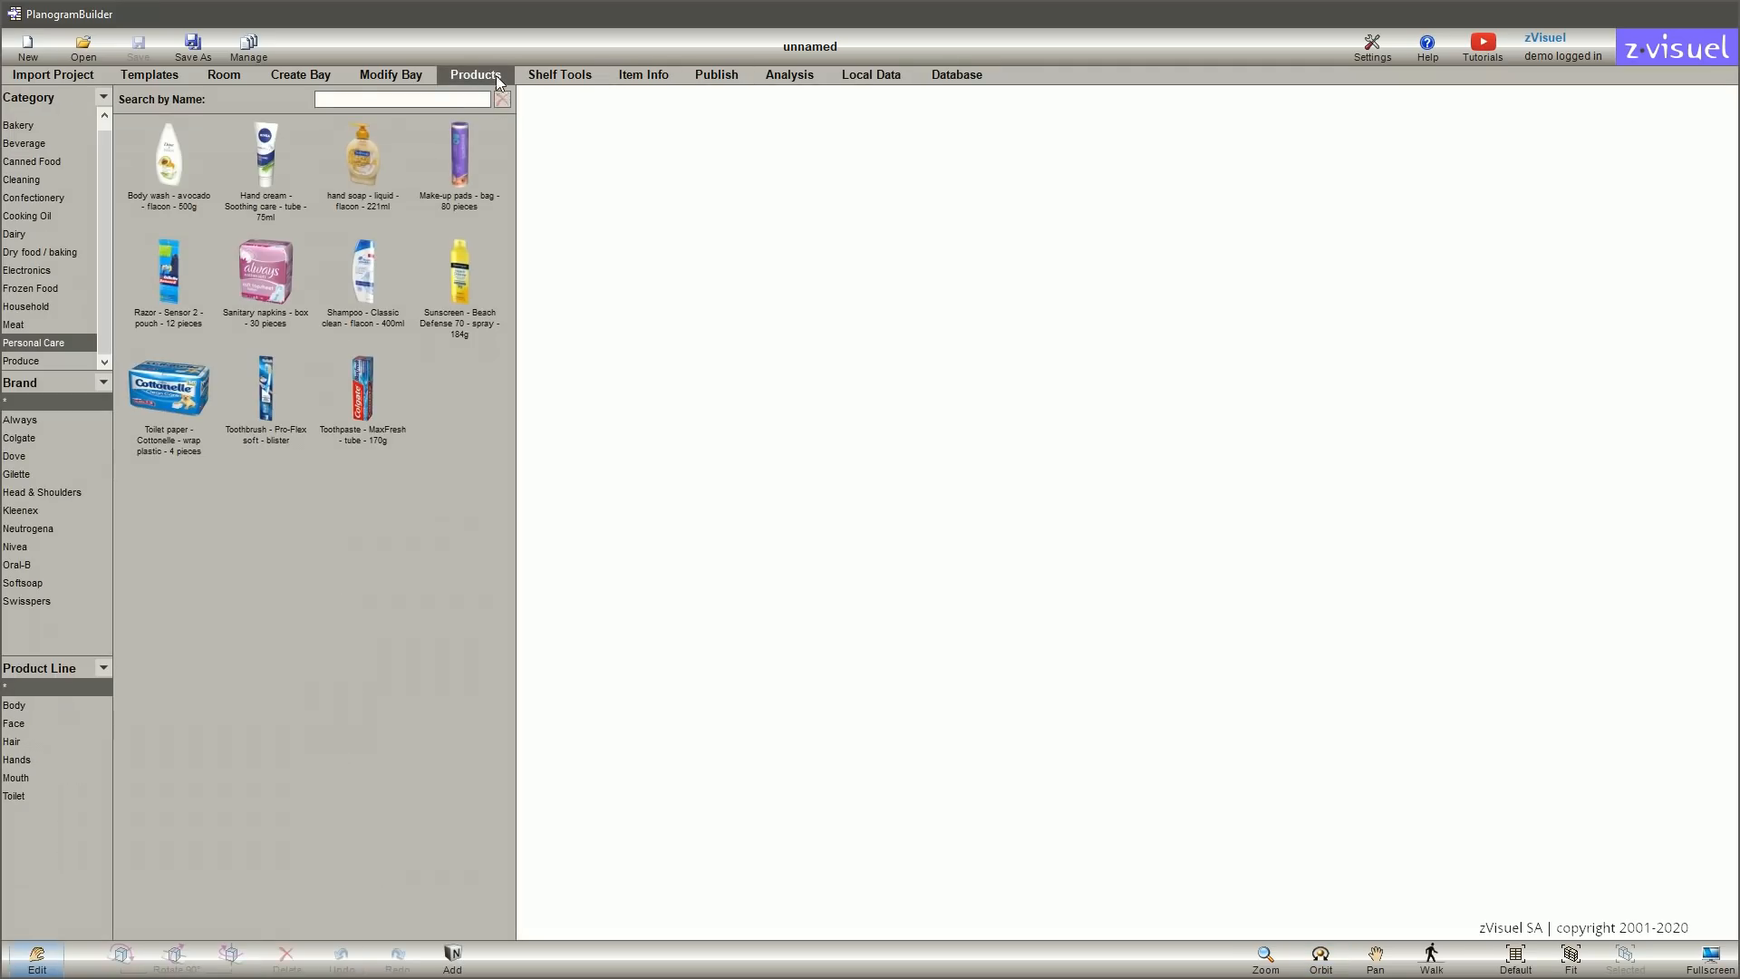
Create an 80 cm wide bay with side panels and add it to the scene
{"action": "left_click", "coordinate": [300, 75]}
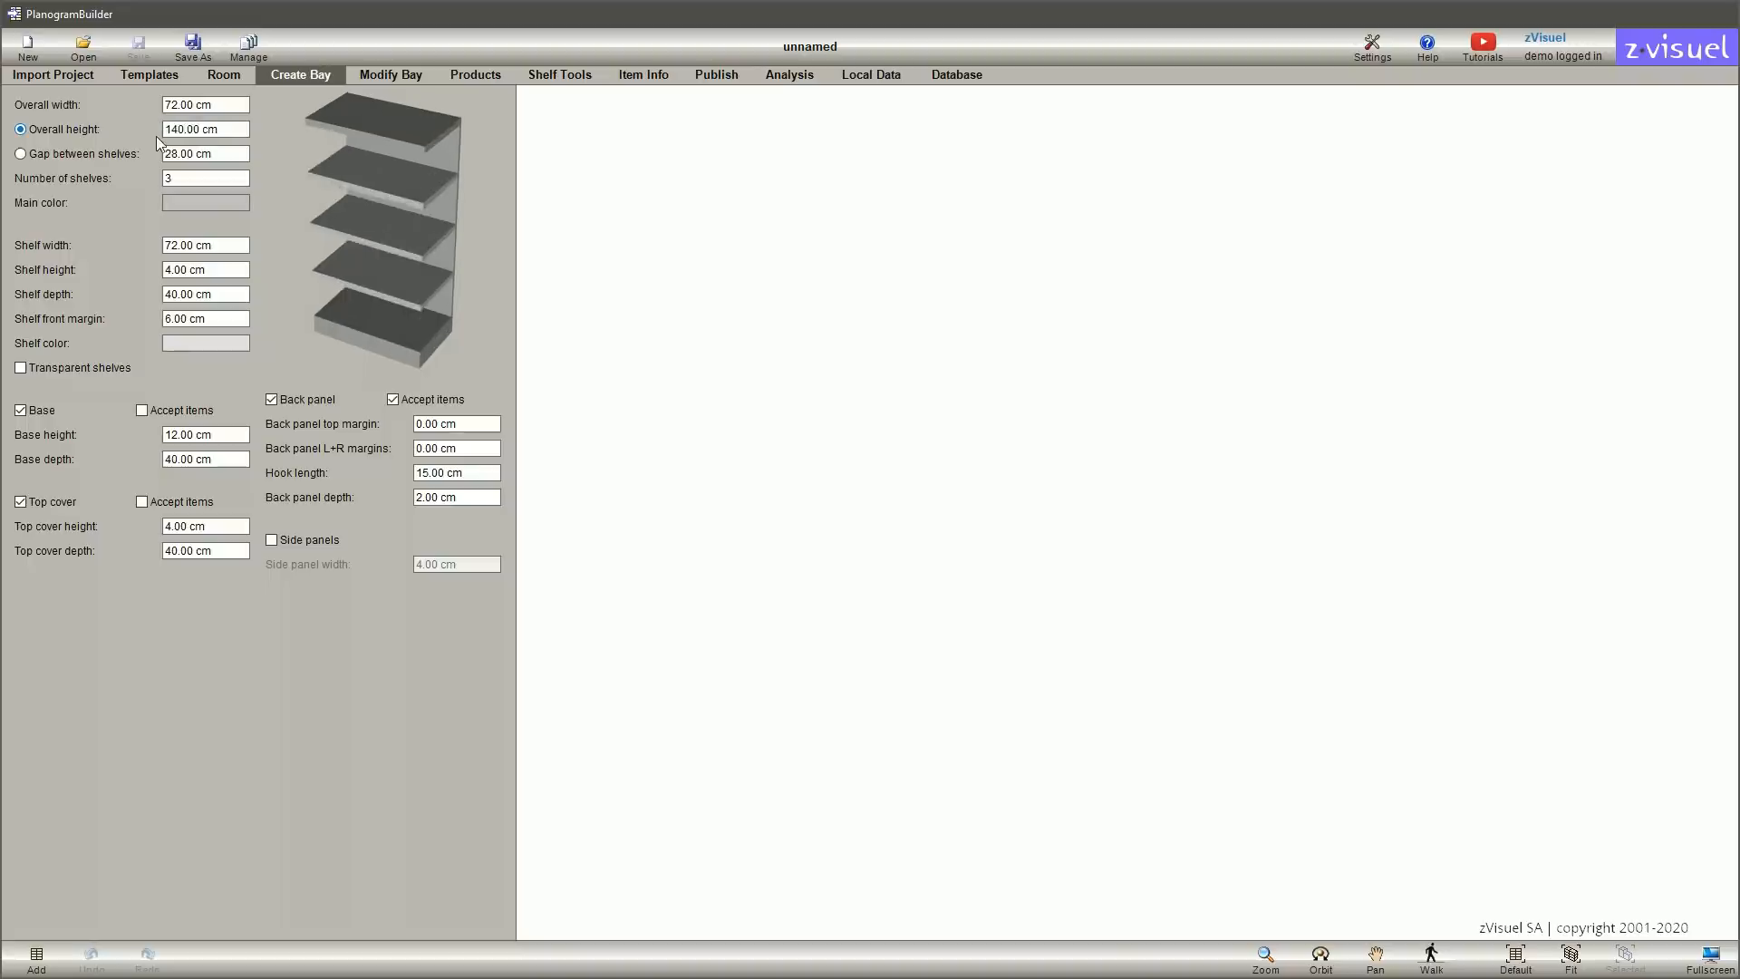
{"action": "left_click", "coordinate": [272, 540]}
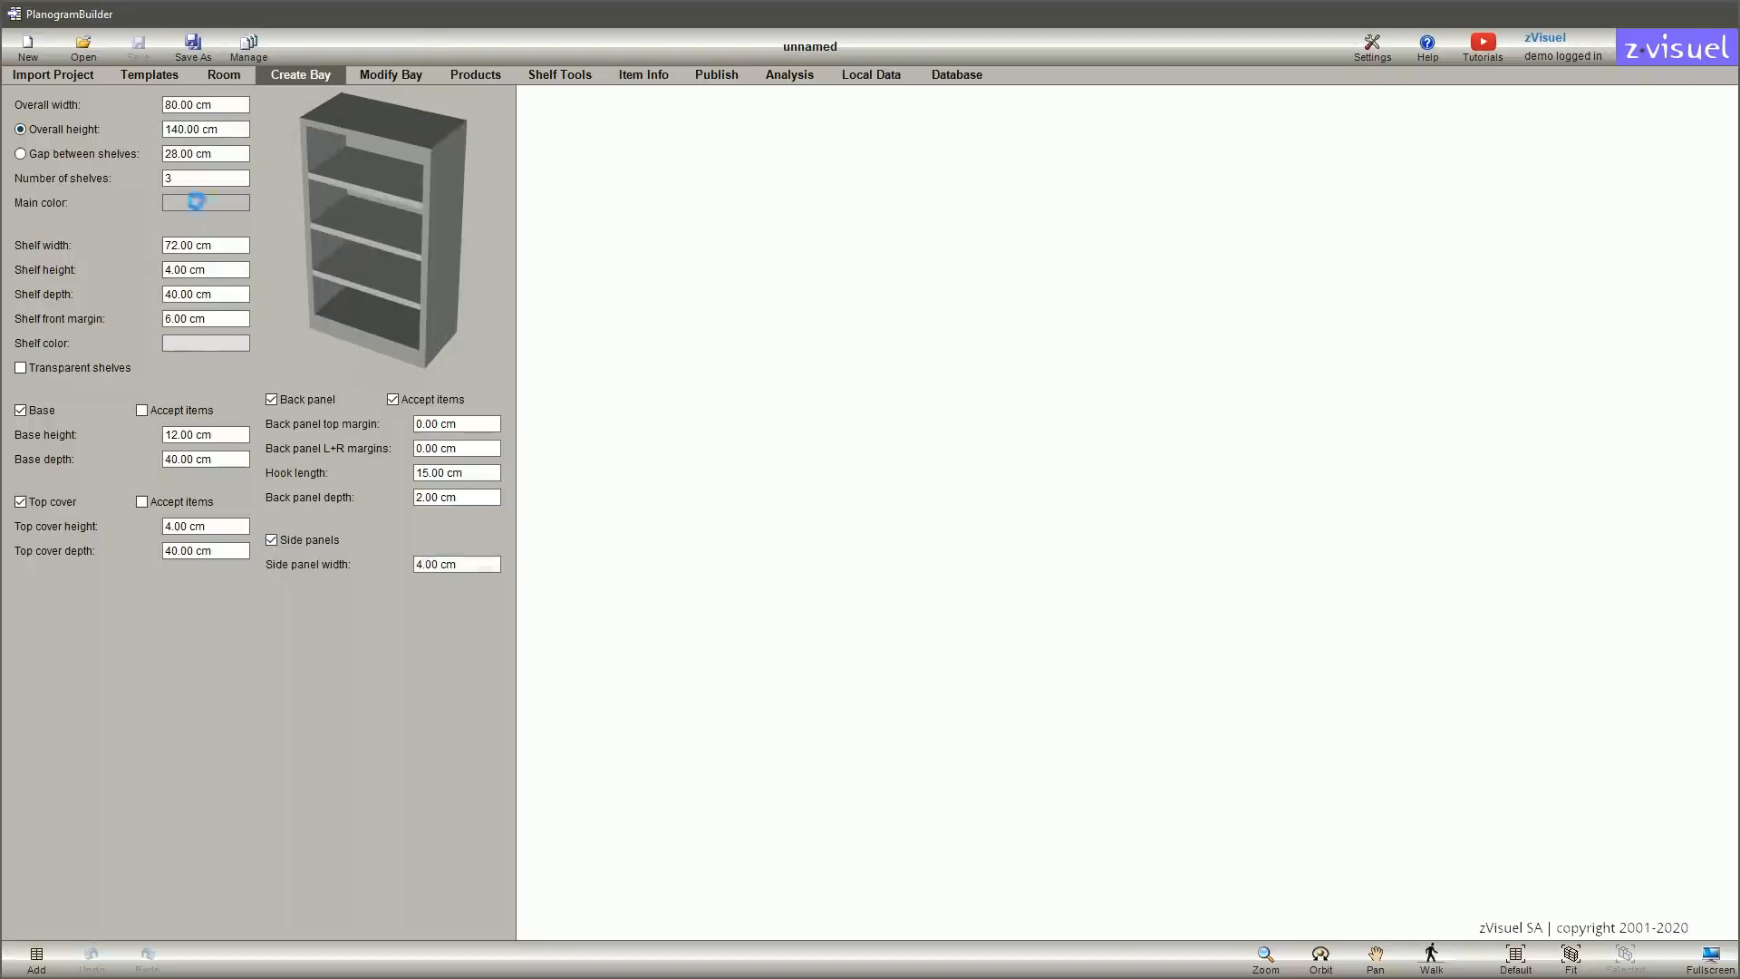
{"action": "left_click", "coordinate": [36, 955]}
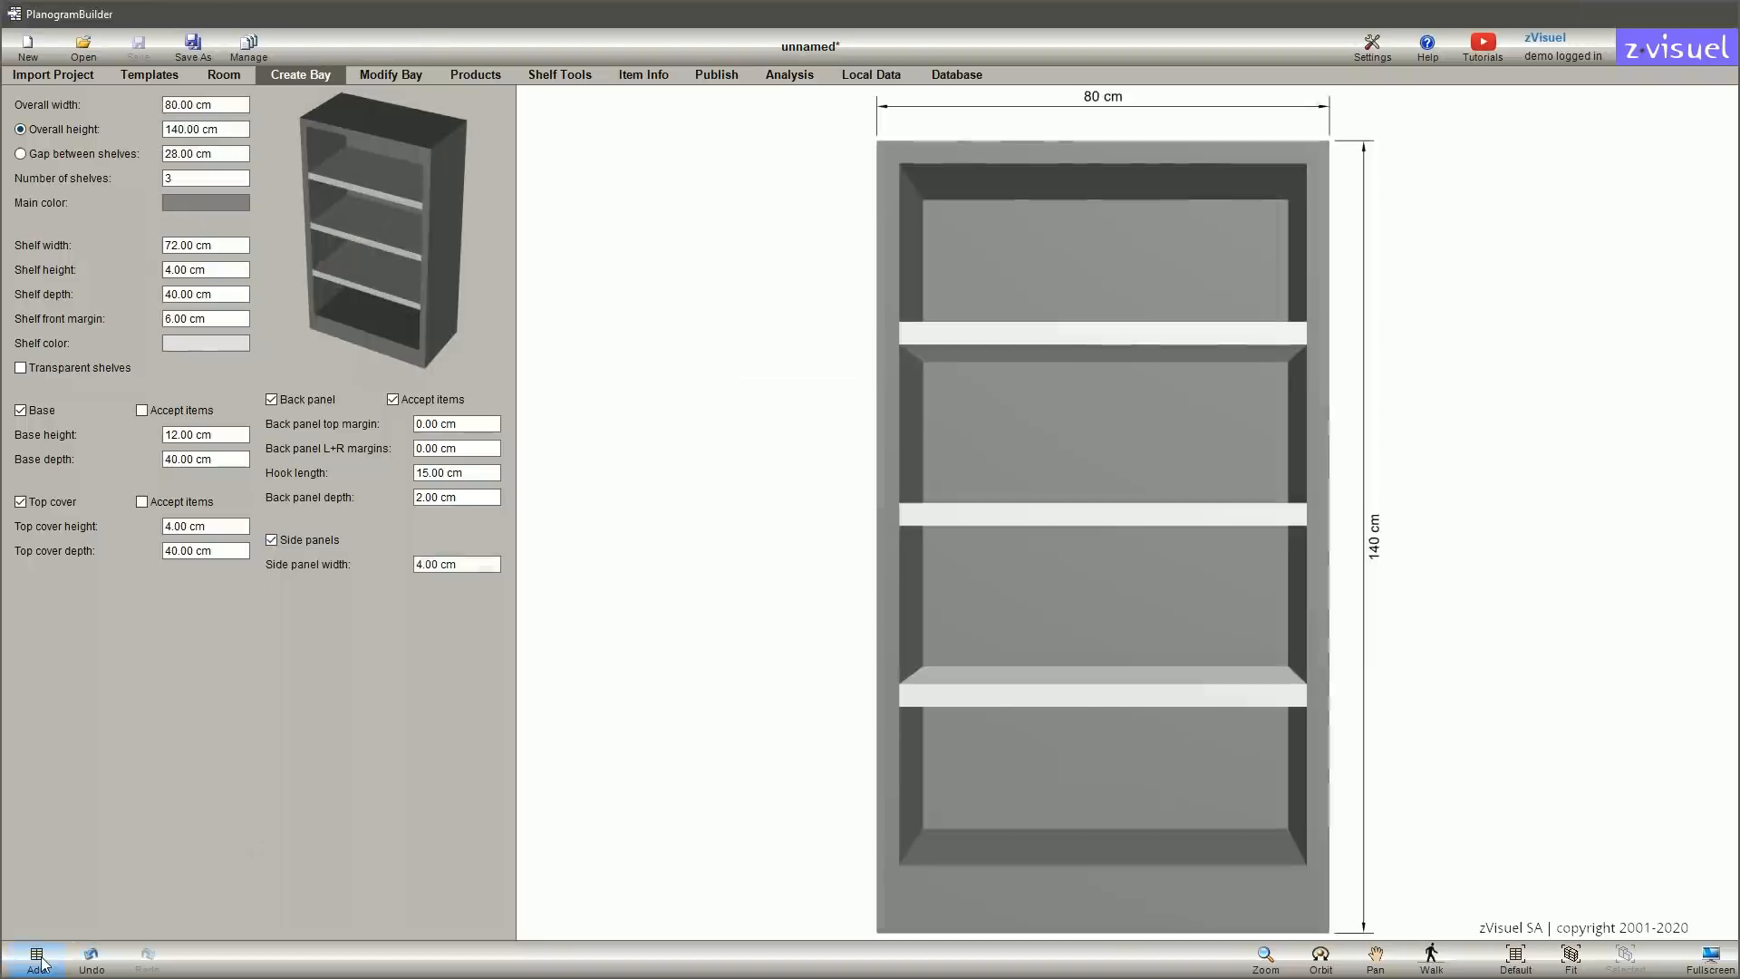
Fit the bay with pegboard back panels and view it in perspective
{"action": "left_click", "coordinate": [389, 75]}
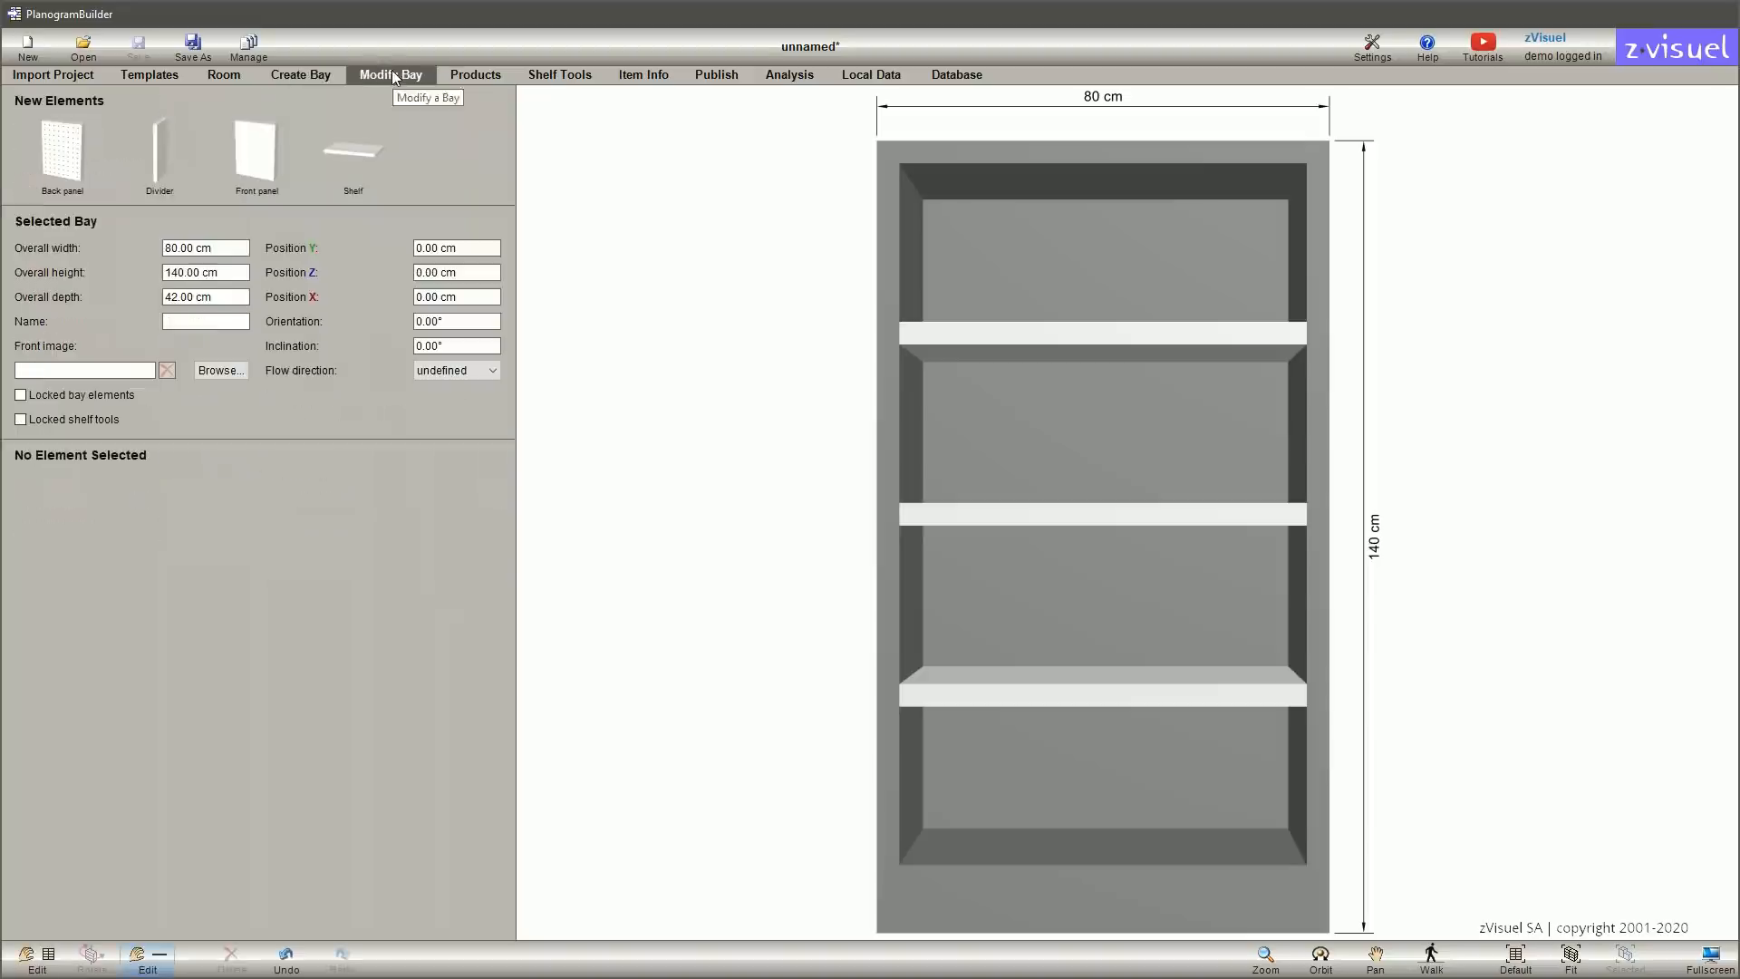
{"action": "left_click", "coordinate": [1101, 685]}
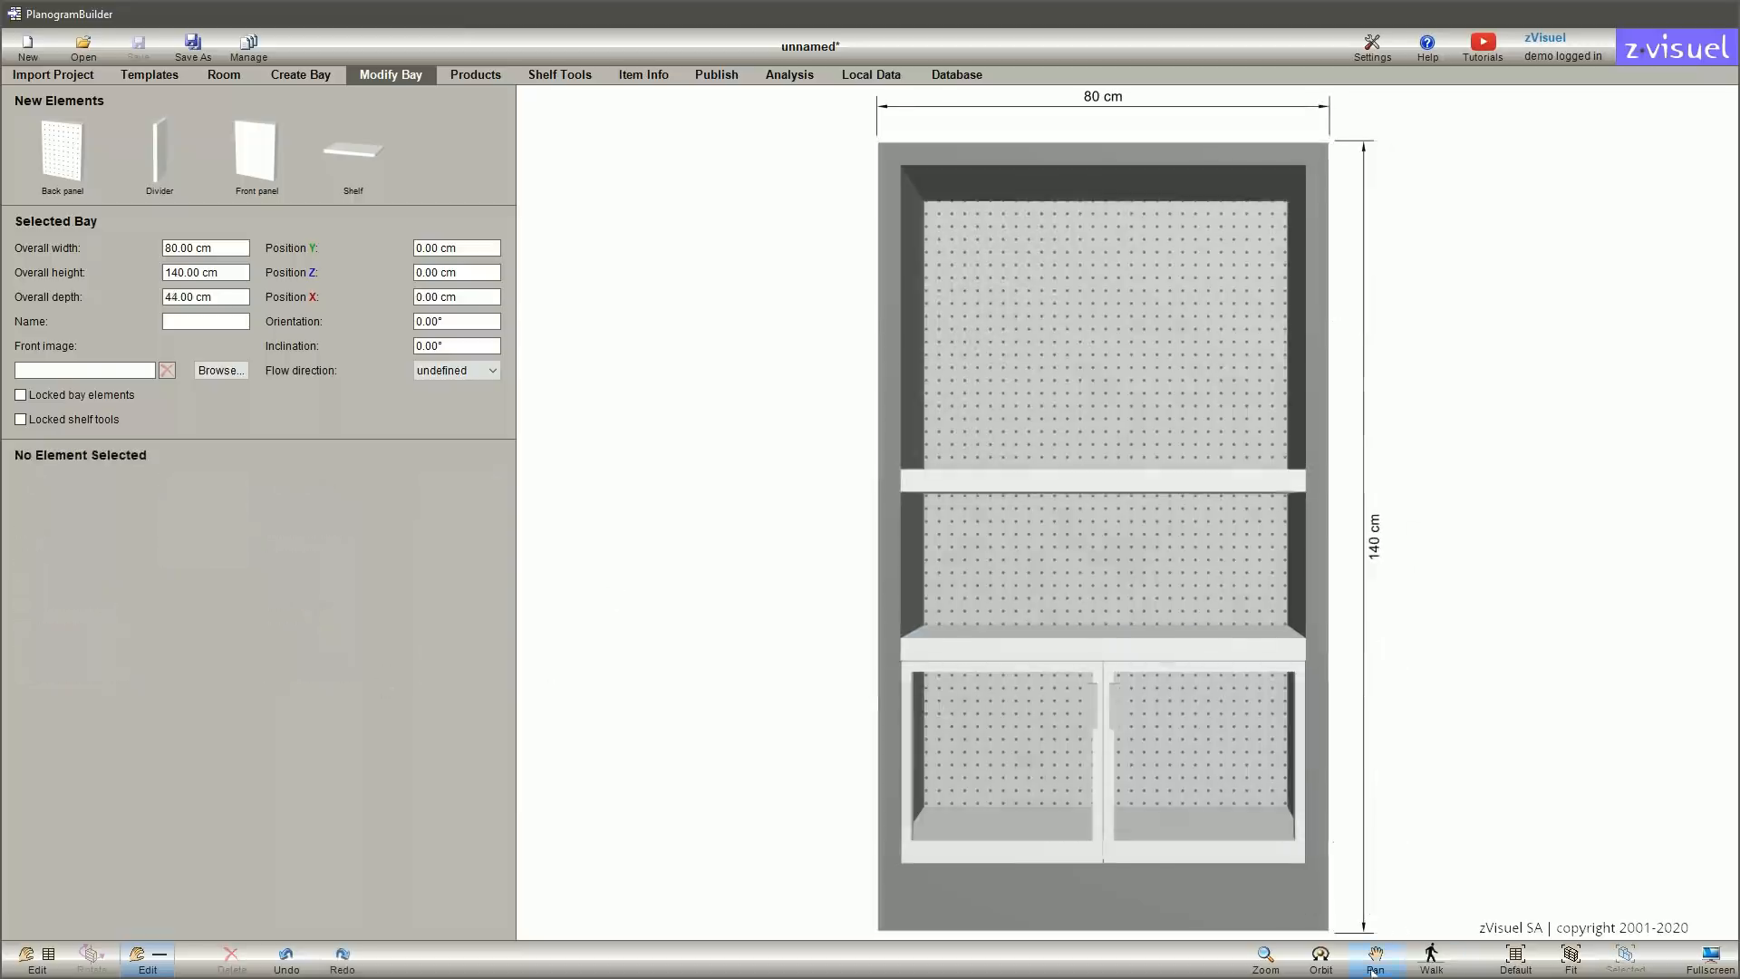
{"action": "left_click", "coordinate": [1320, 957]}
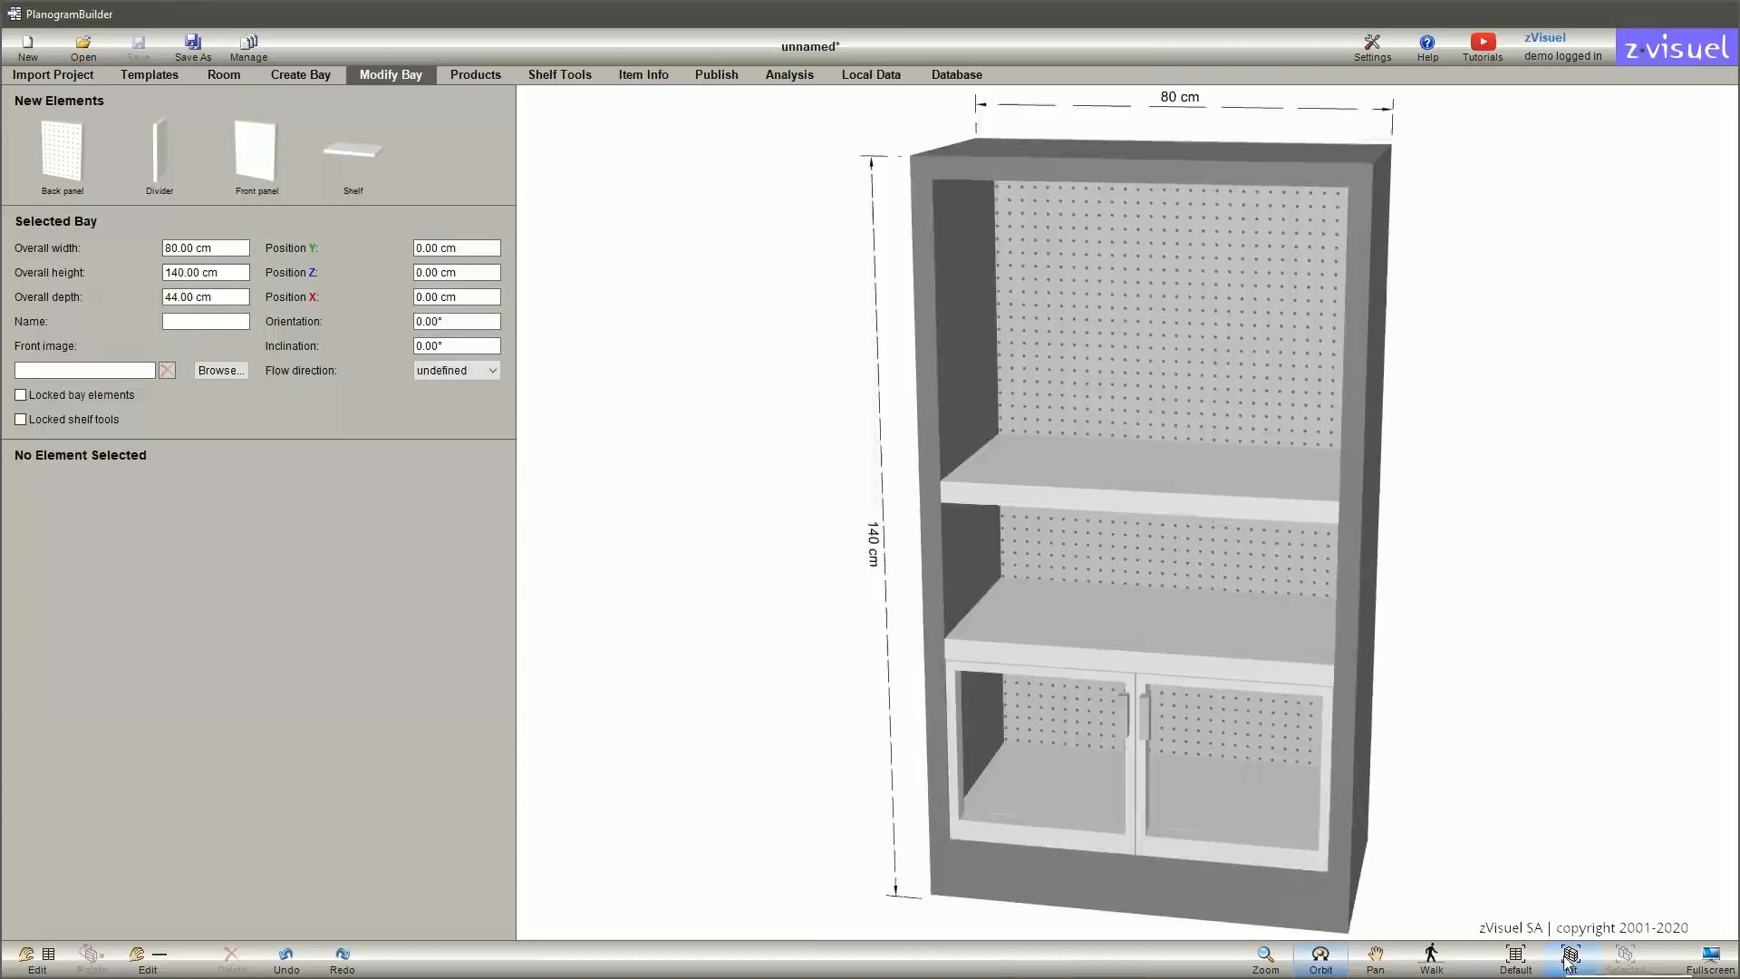
{"action": "left_click", "coordinate": [149, 74]}
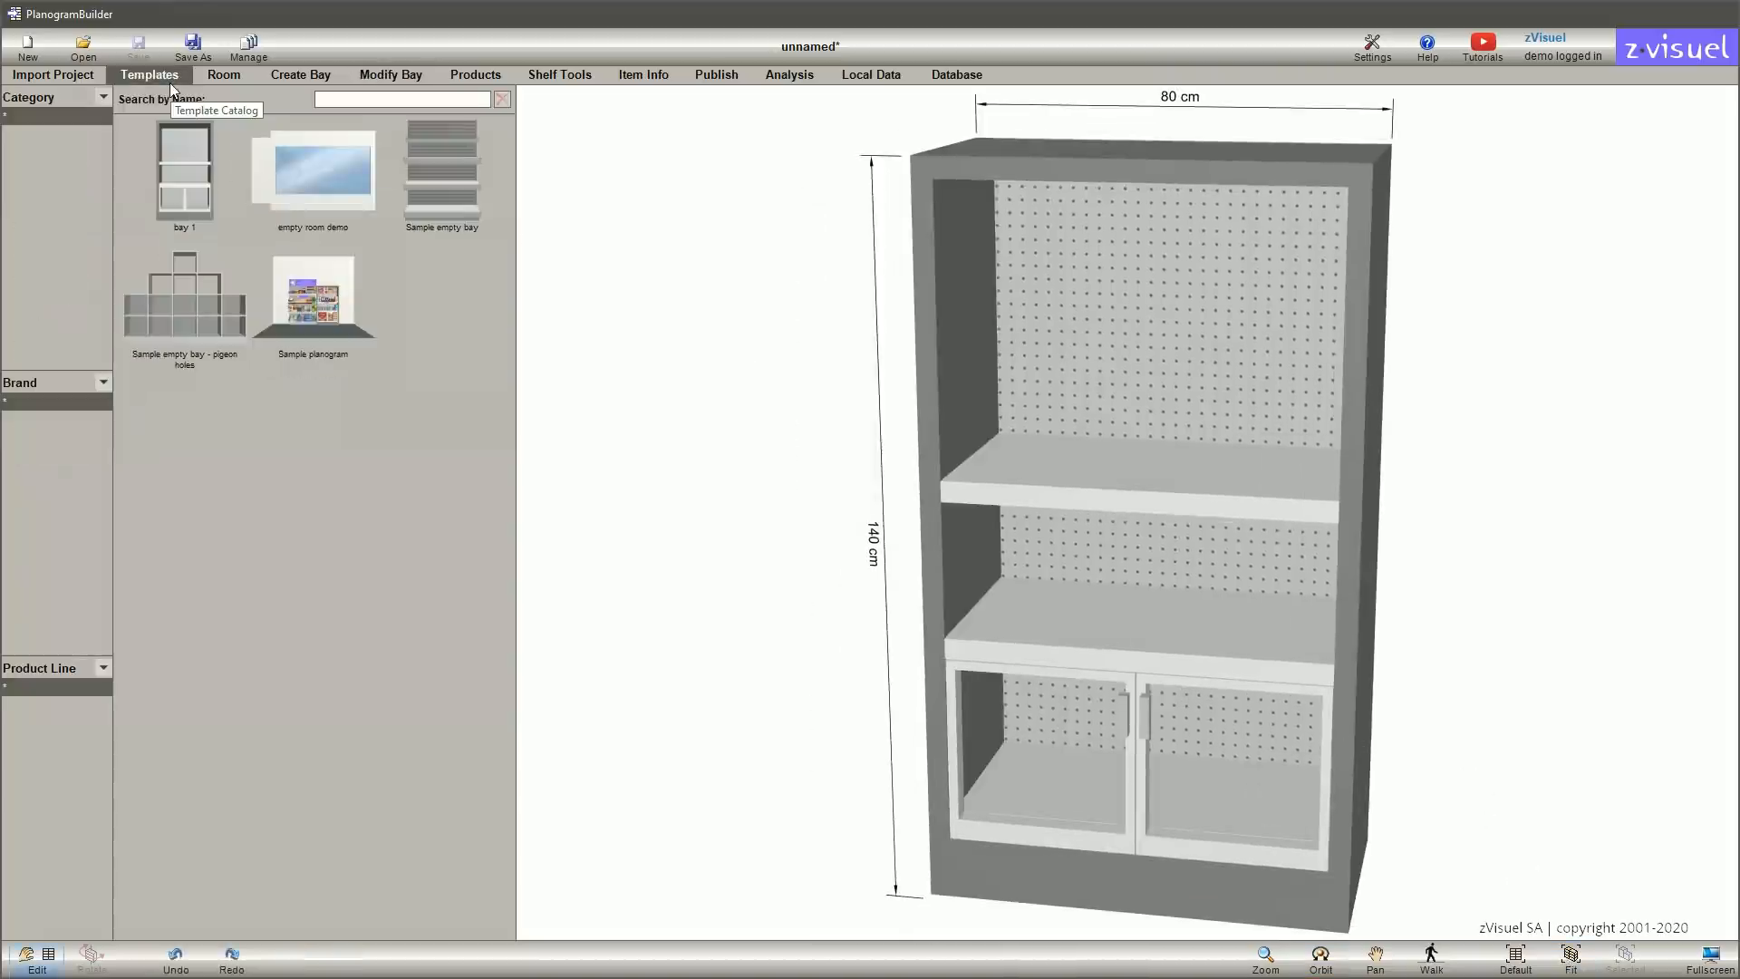
{"action": "left_click", "coordinate": [475, 74]}
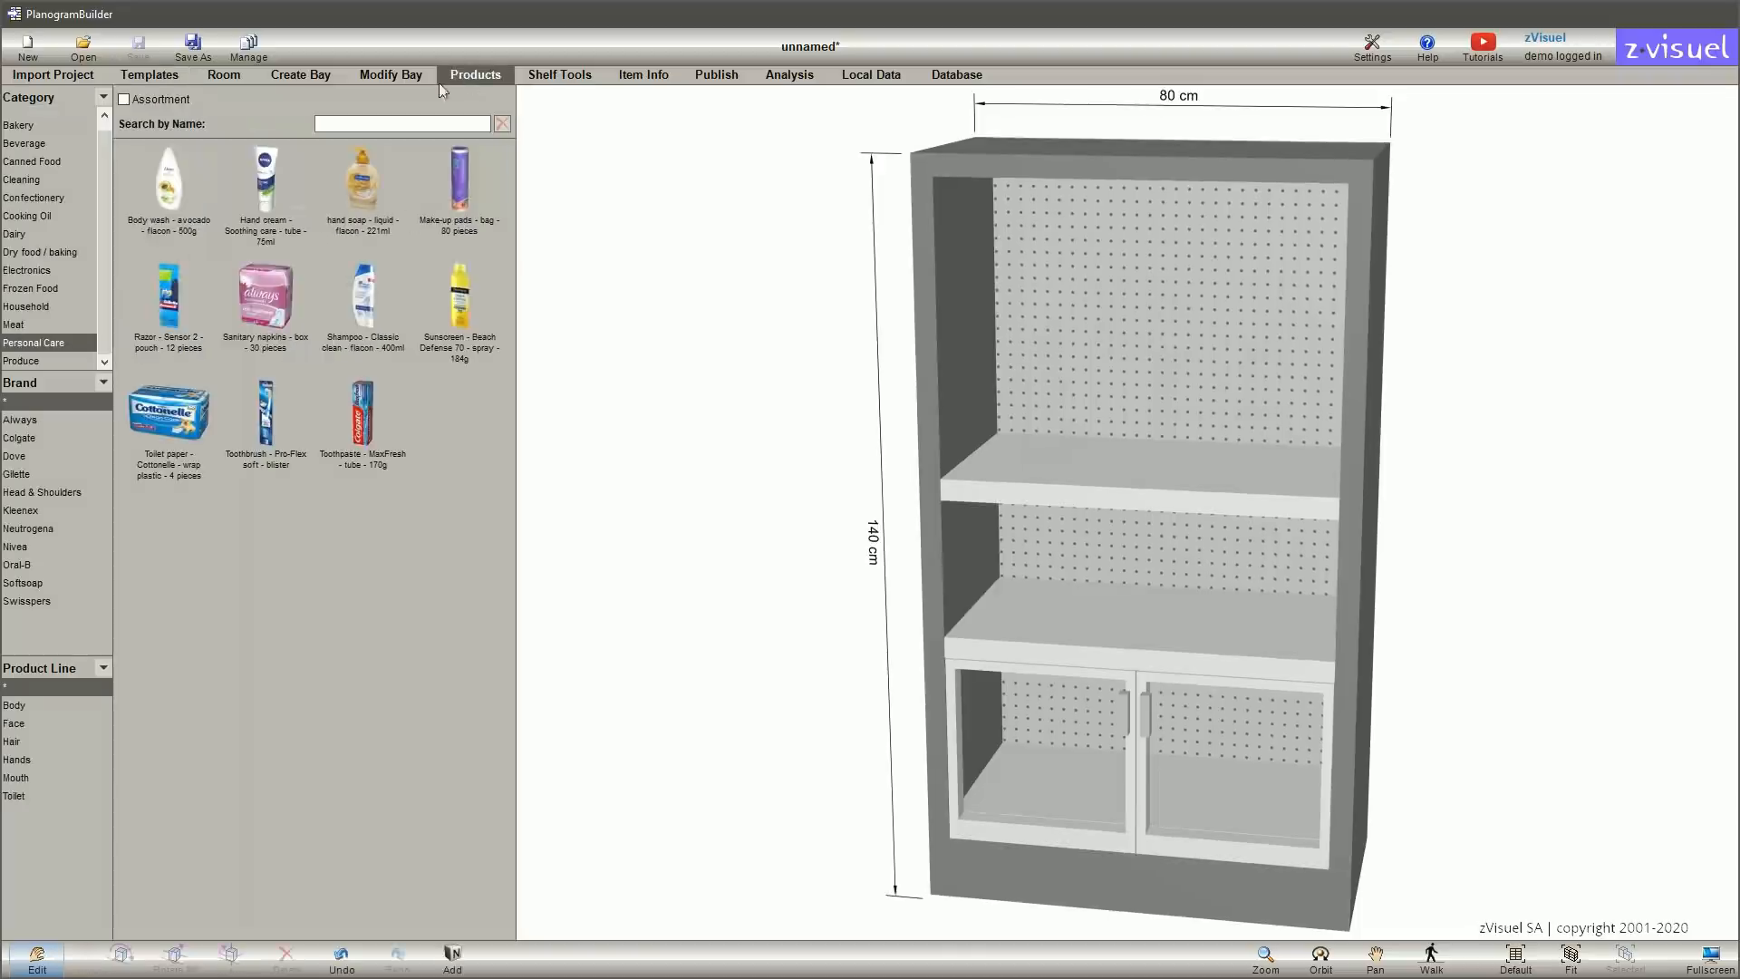
Browse Meat and Beverage products, then add the Nestlé milk carton from Dairy
{"action": "left_click", "coordinate": [14, 324]}
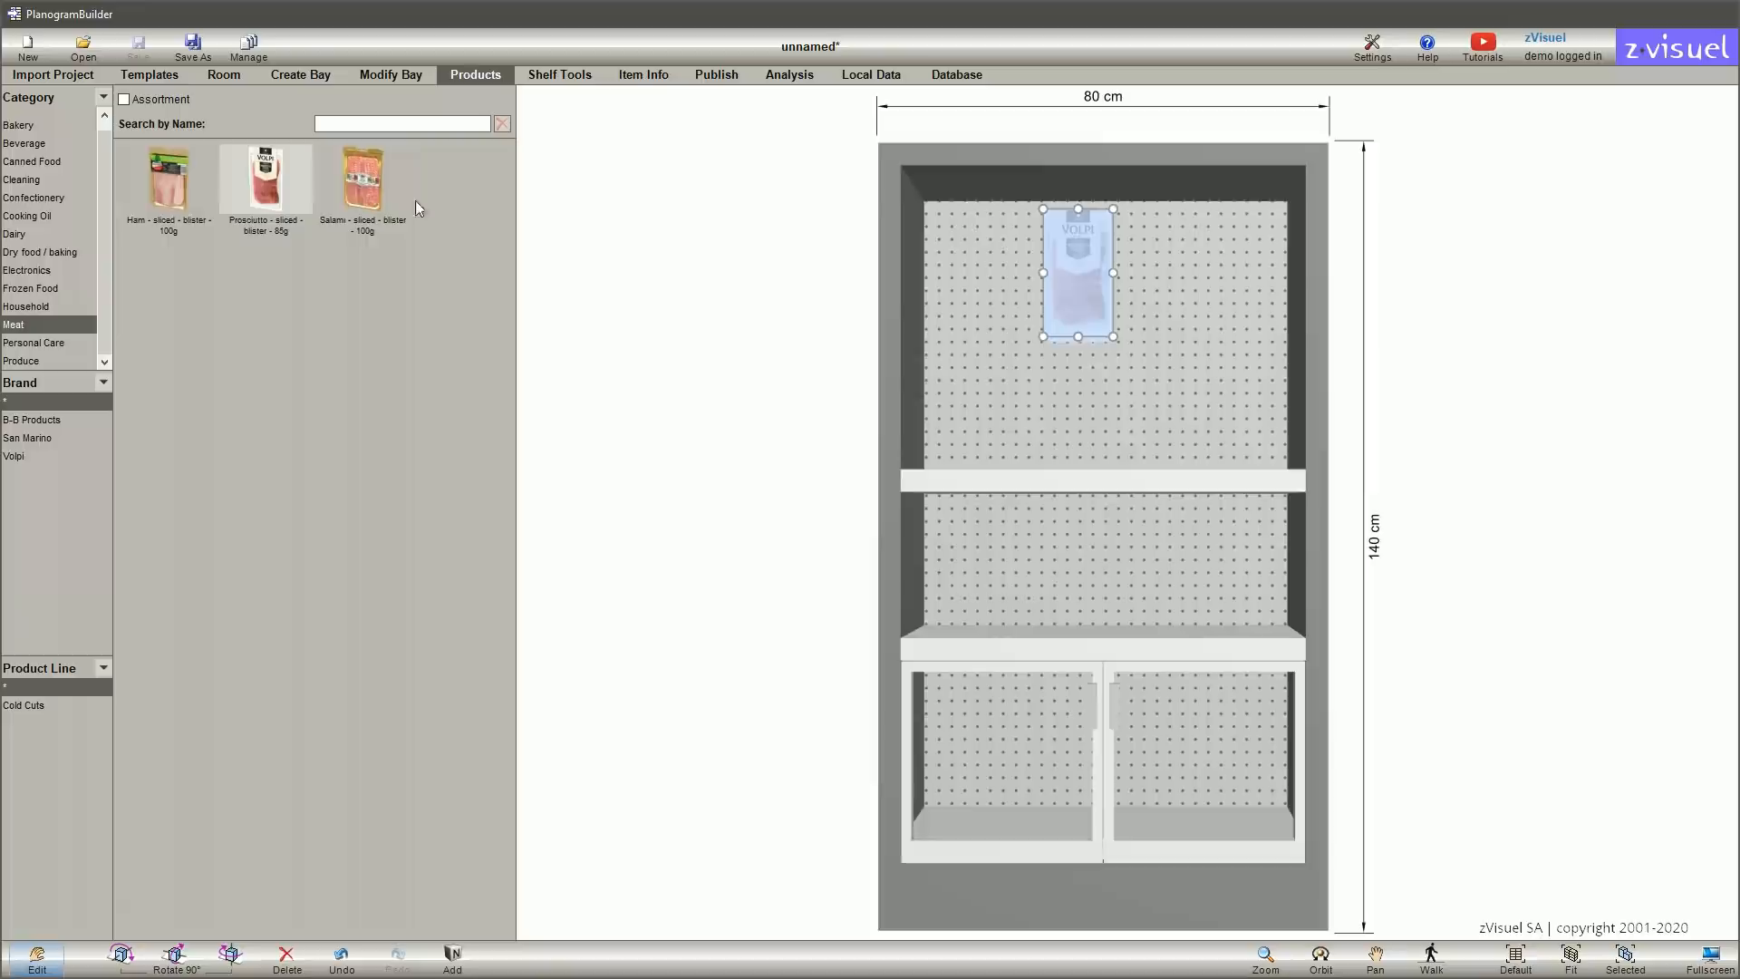
{"action": "left_click", "coordinate": [24, 142]}
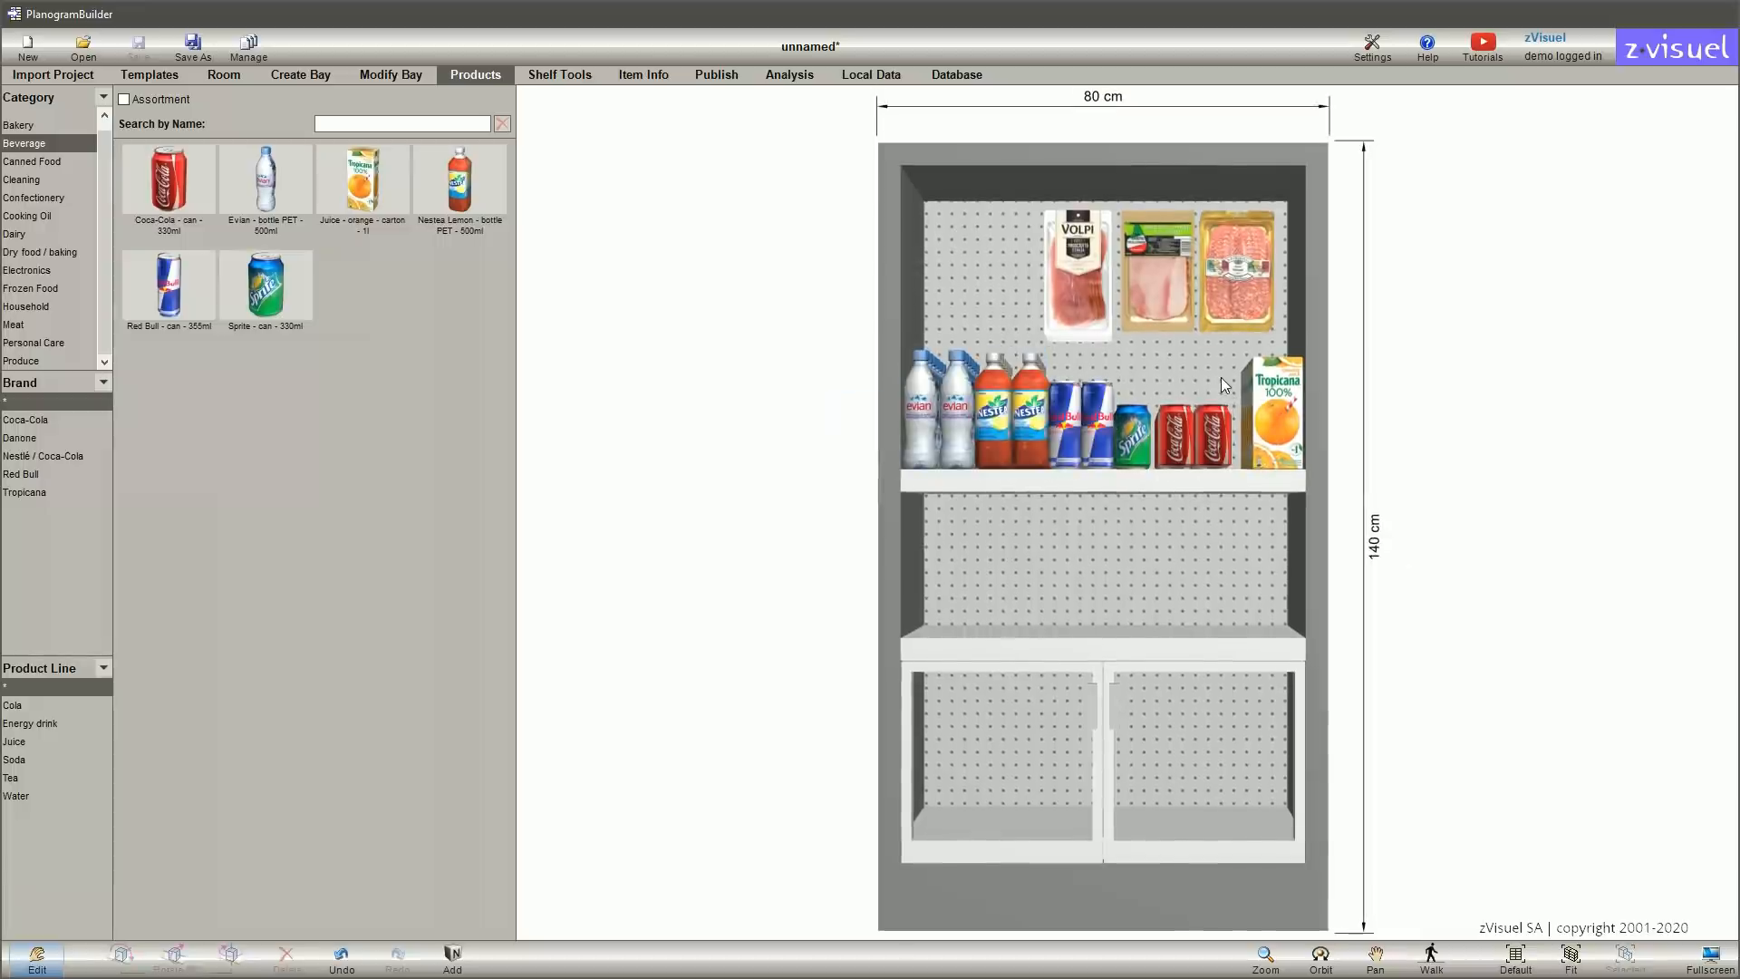
{"action": "mouse_move", "coordinate": [612, 242]}
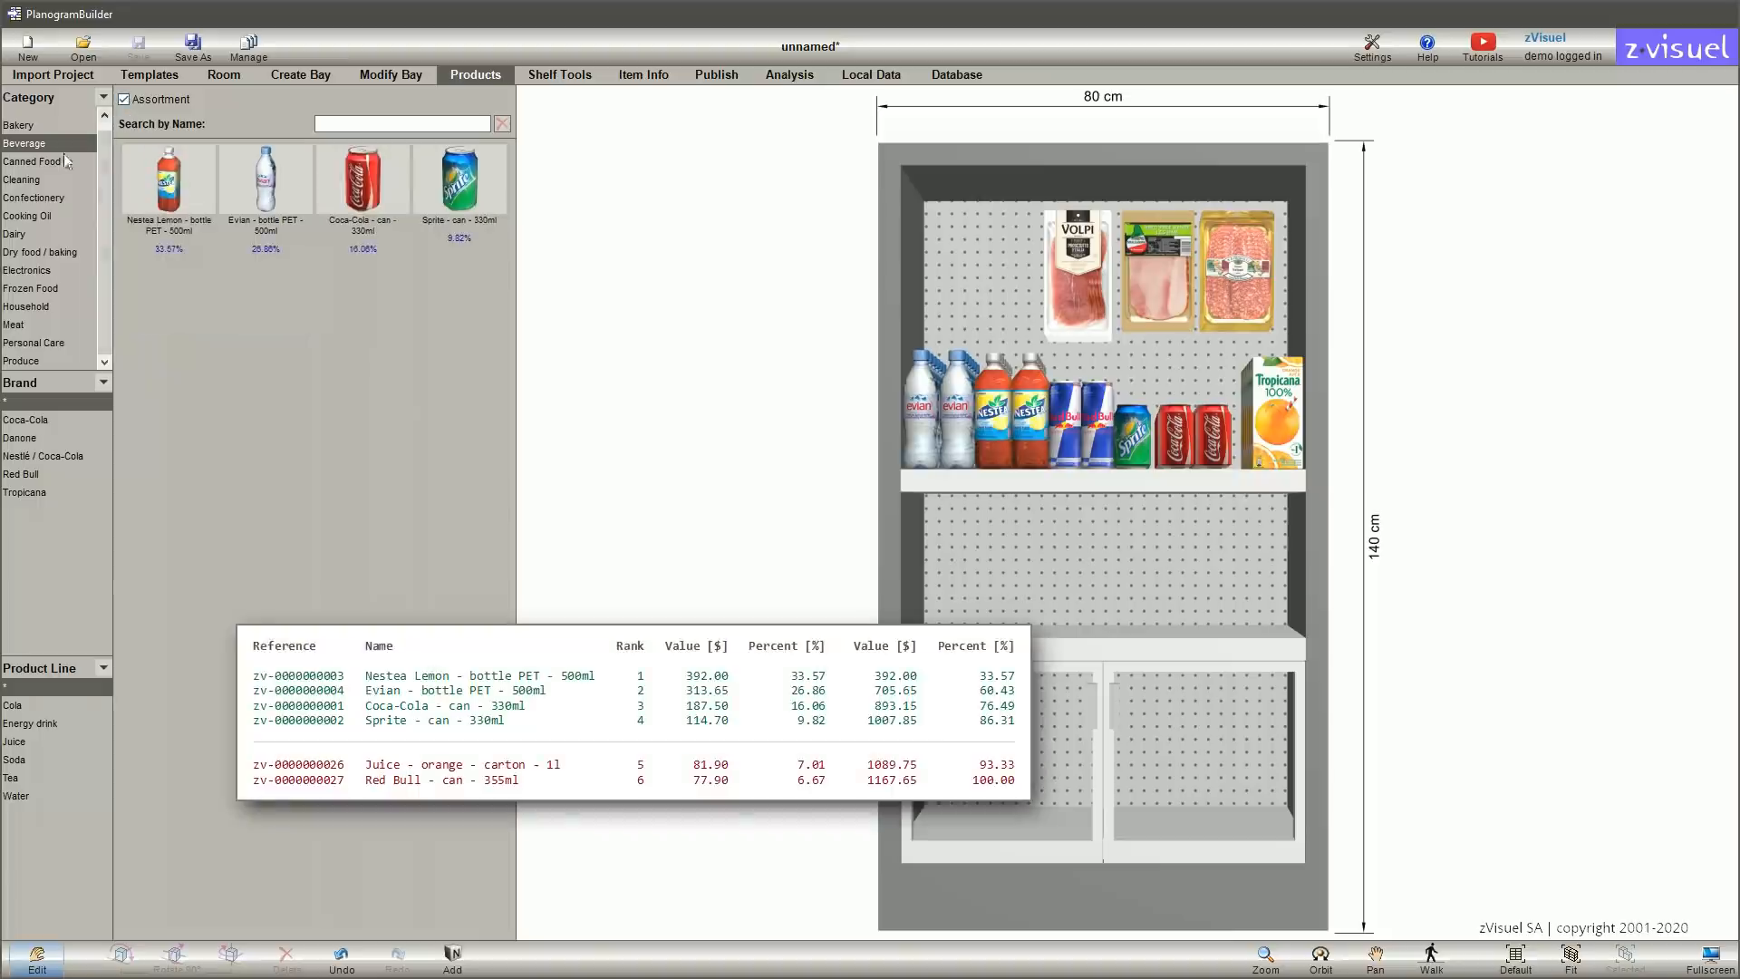
{"action": "left_click", "coordinate": [14, 234]}
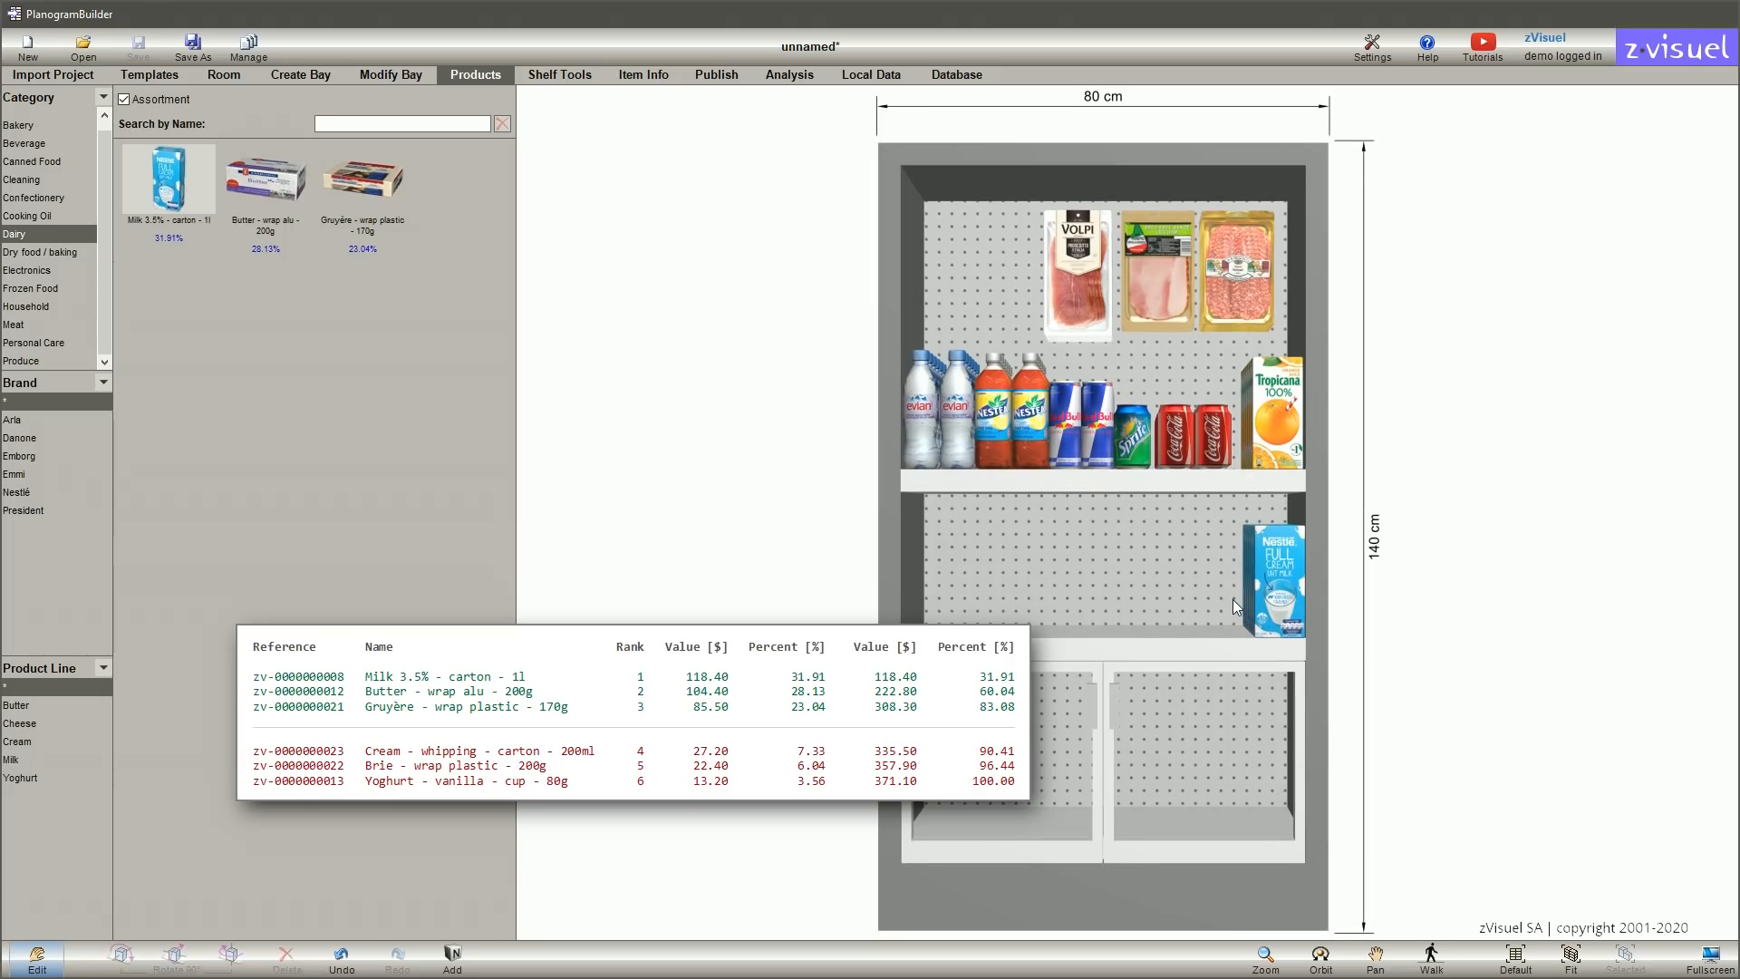
{"action": "left_click", "coordinate": [788, 75]}
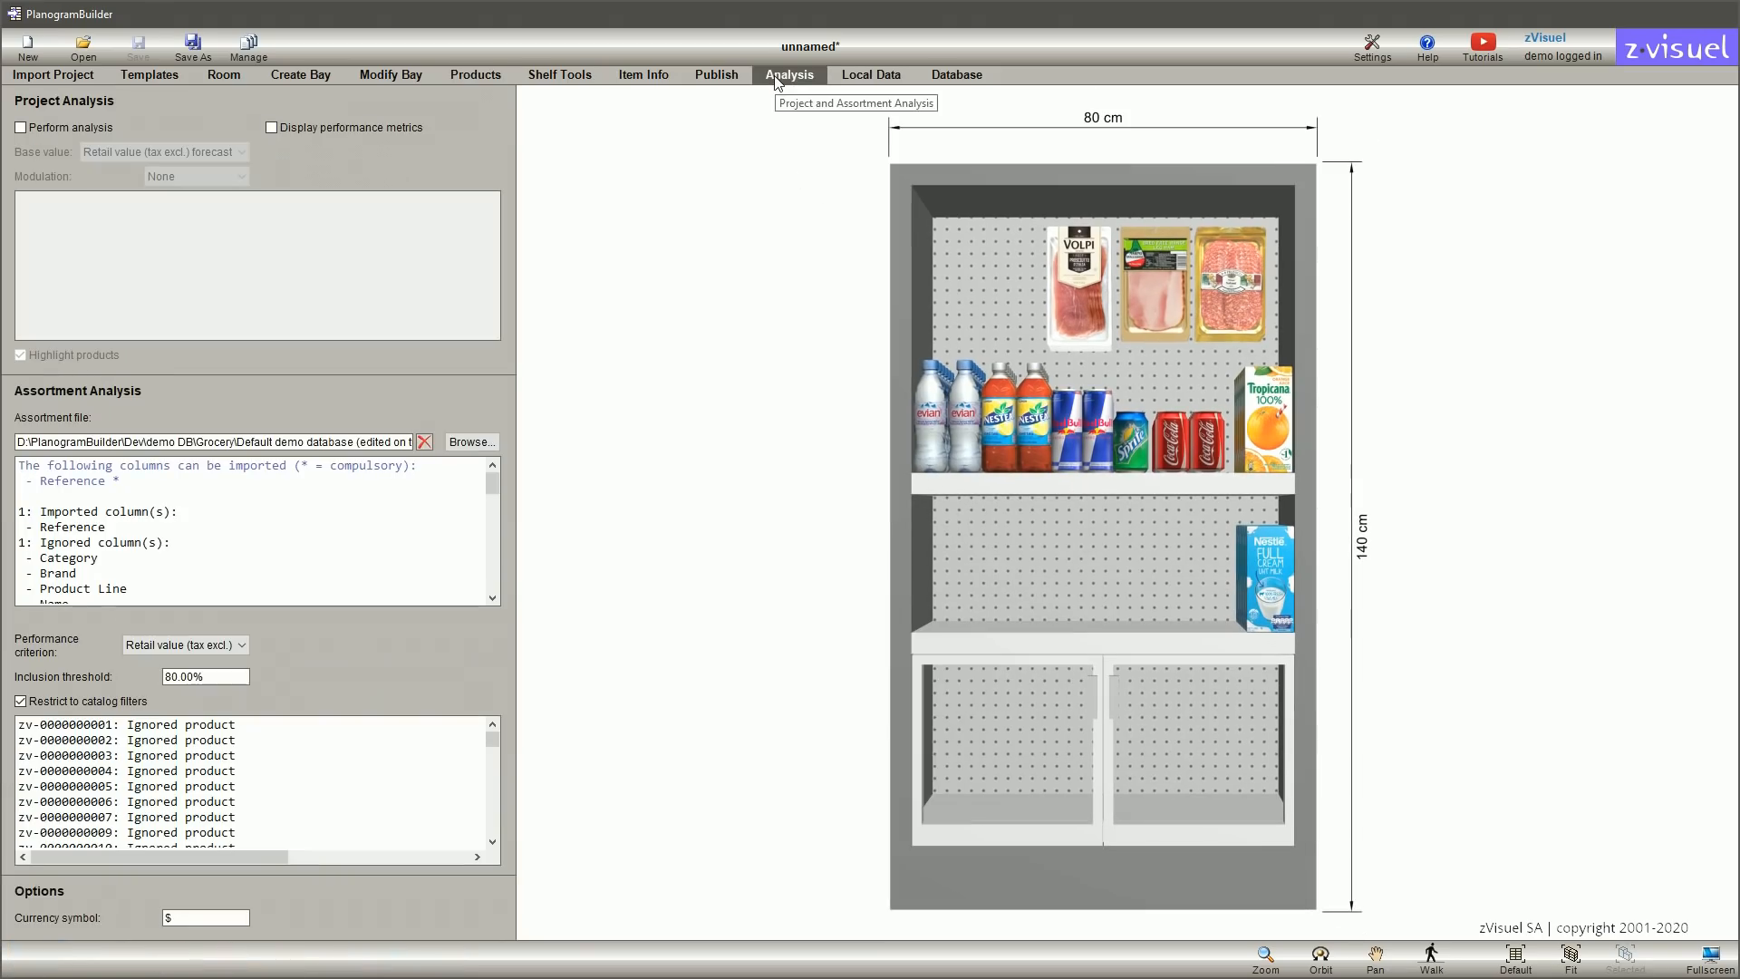
Enable the analysis, rating products by retail value per front facing
{"action": "left_click", "coordinate": [20, 126]}
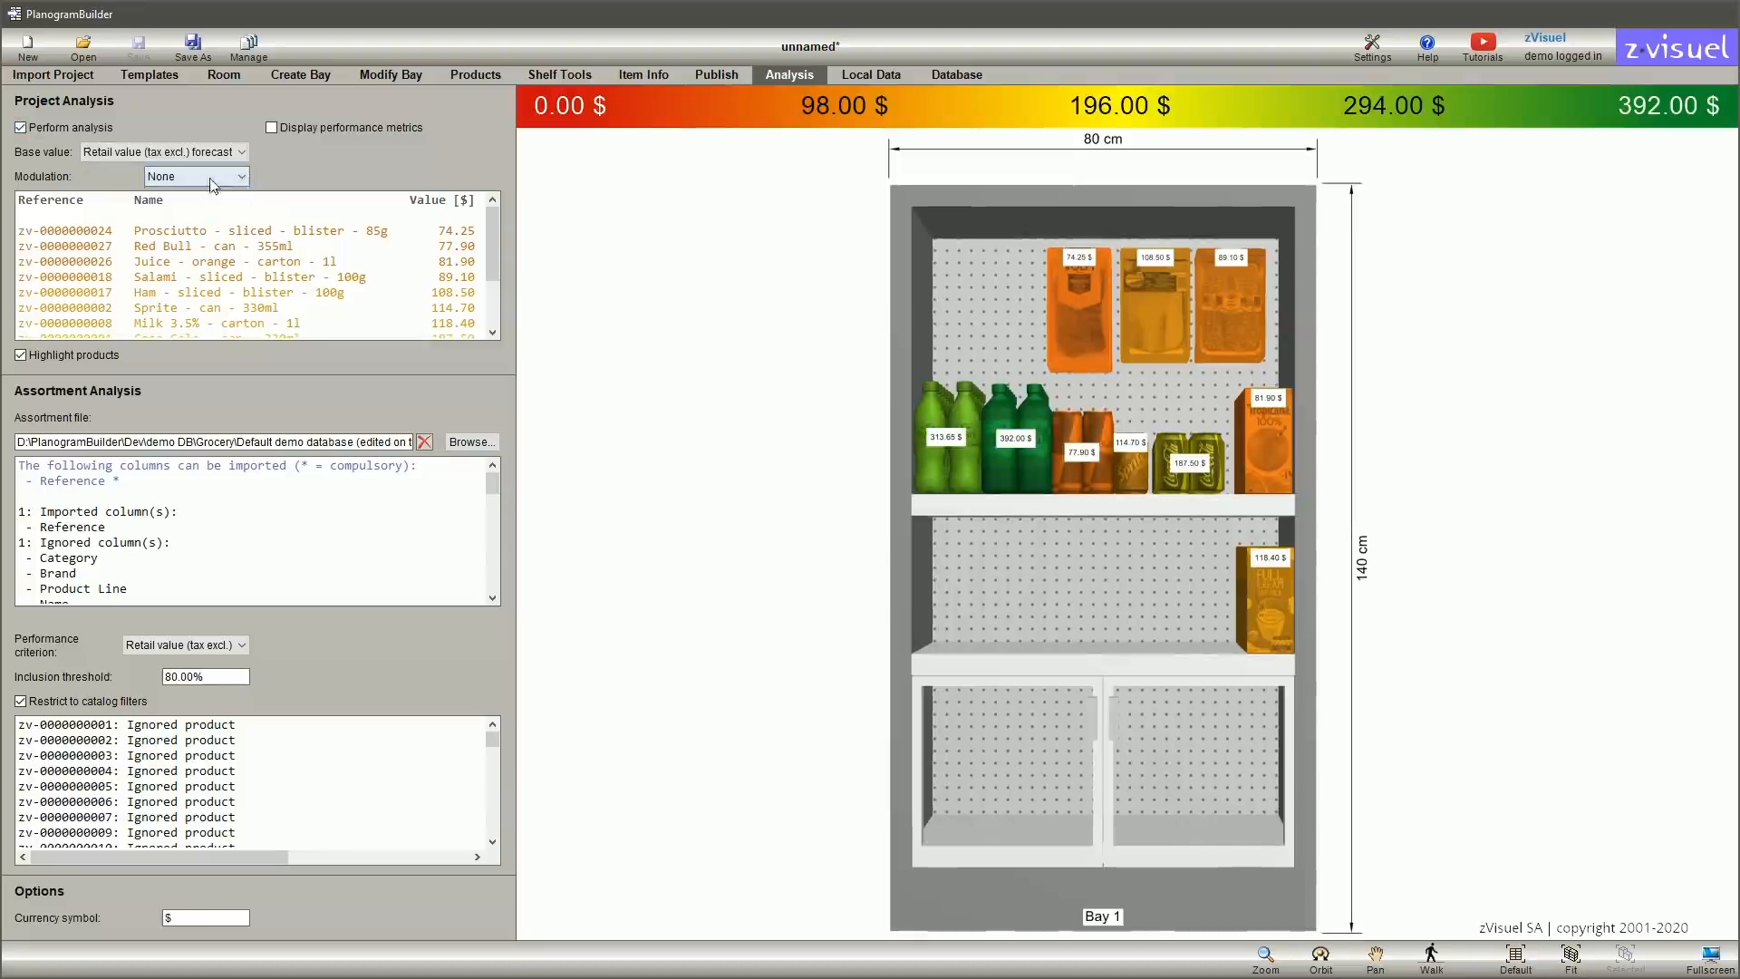
{"action": "left_click", "coordinate": [194, 175]}
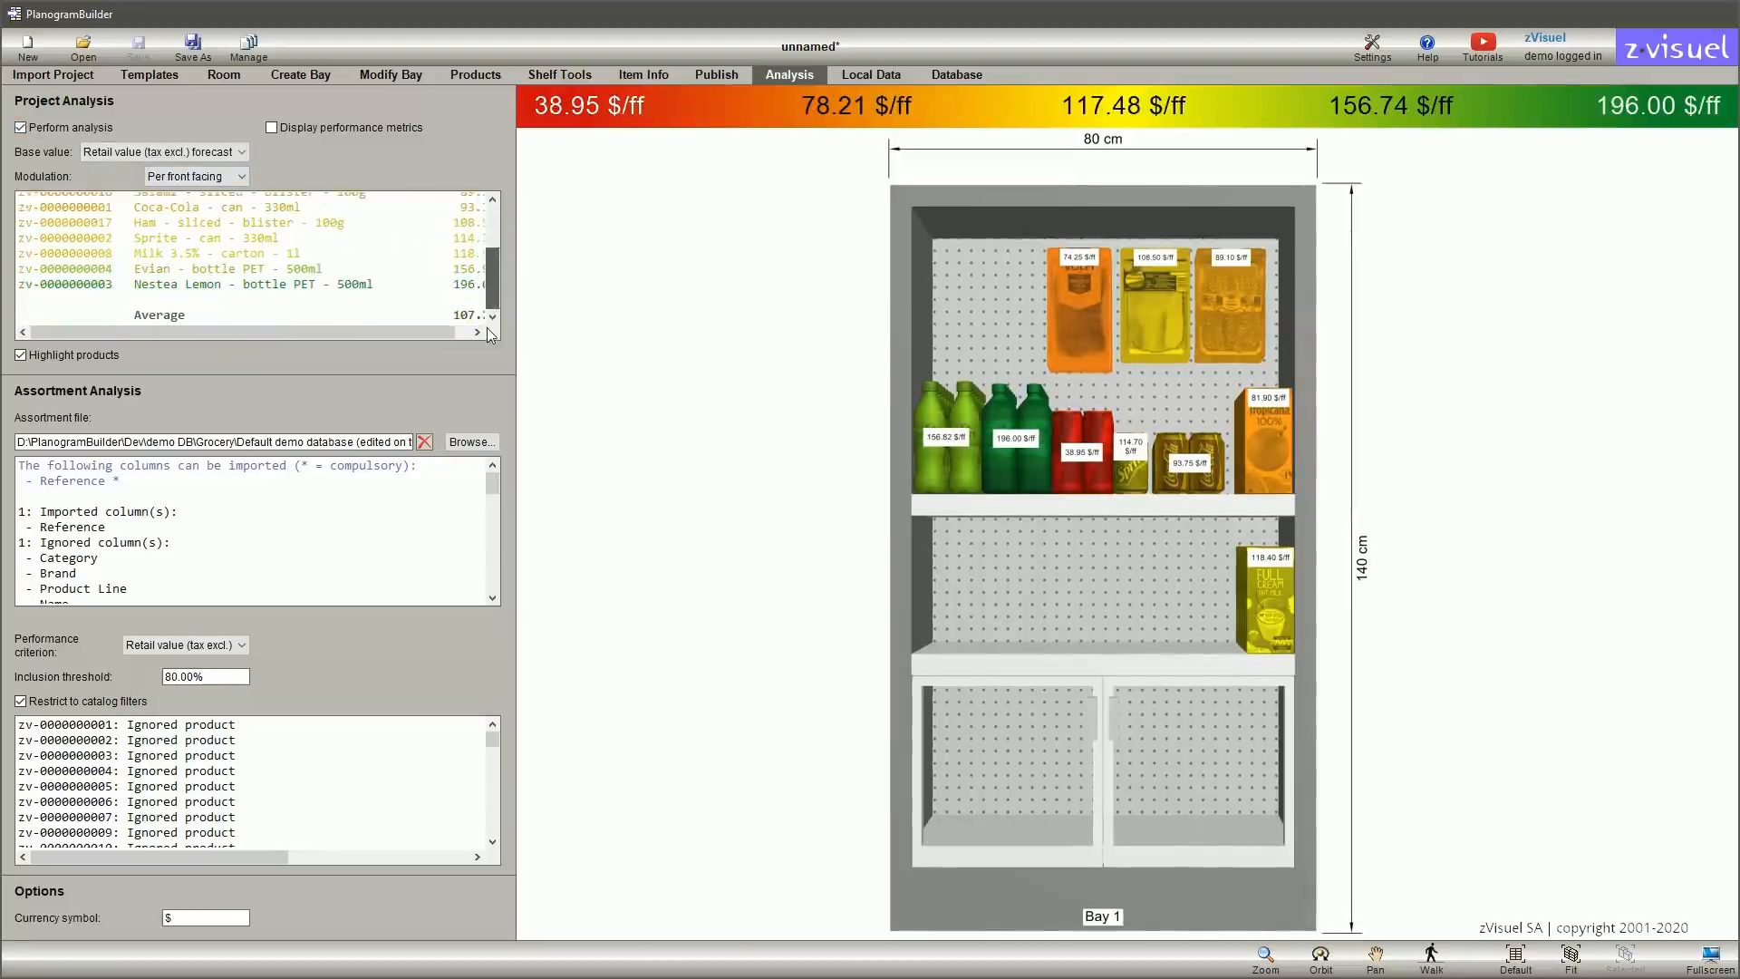
{"action": "left_click", "coordinate": [475, 74]}
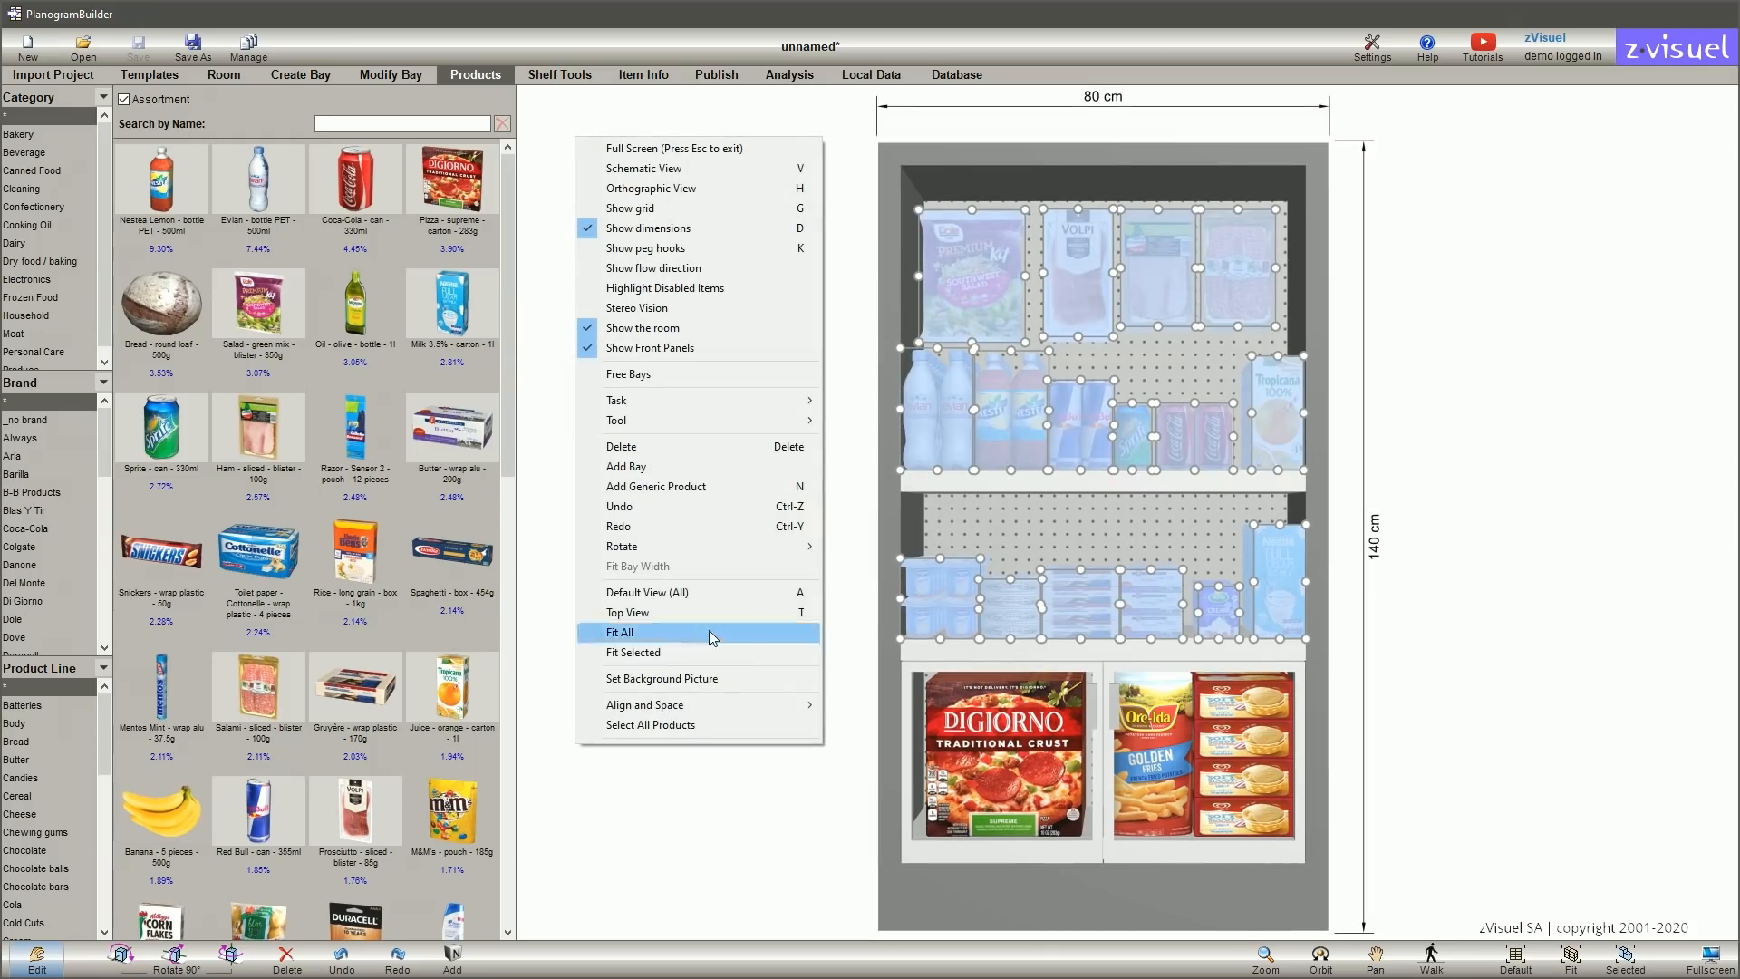
{"action": "left_click", "coordinate": [621, 632]}
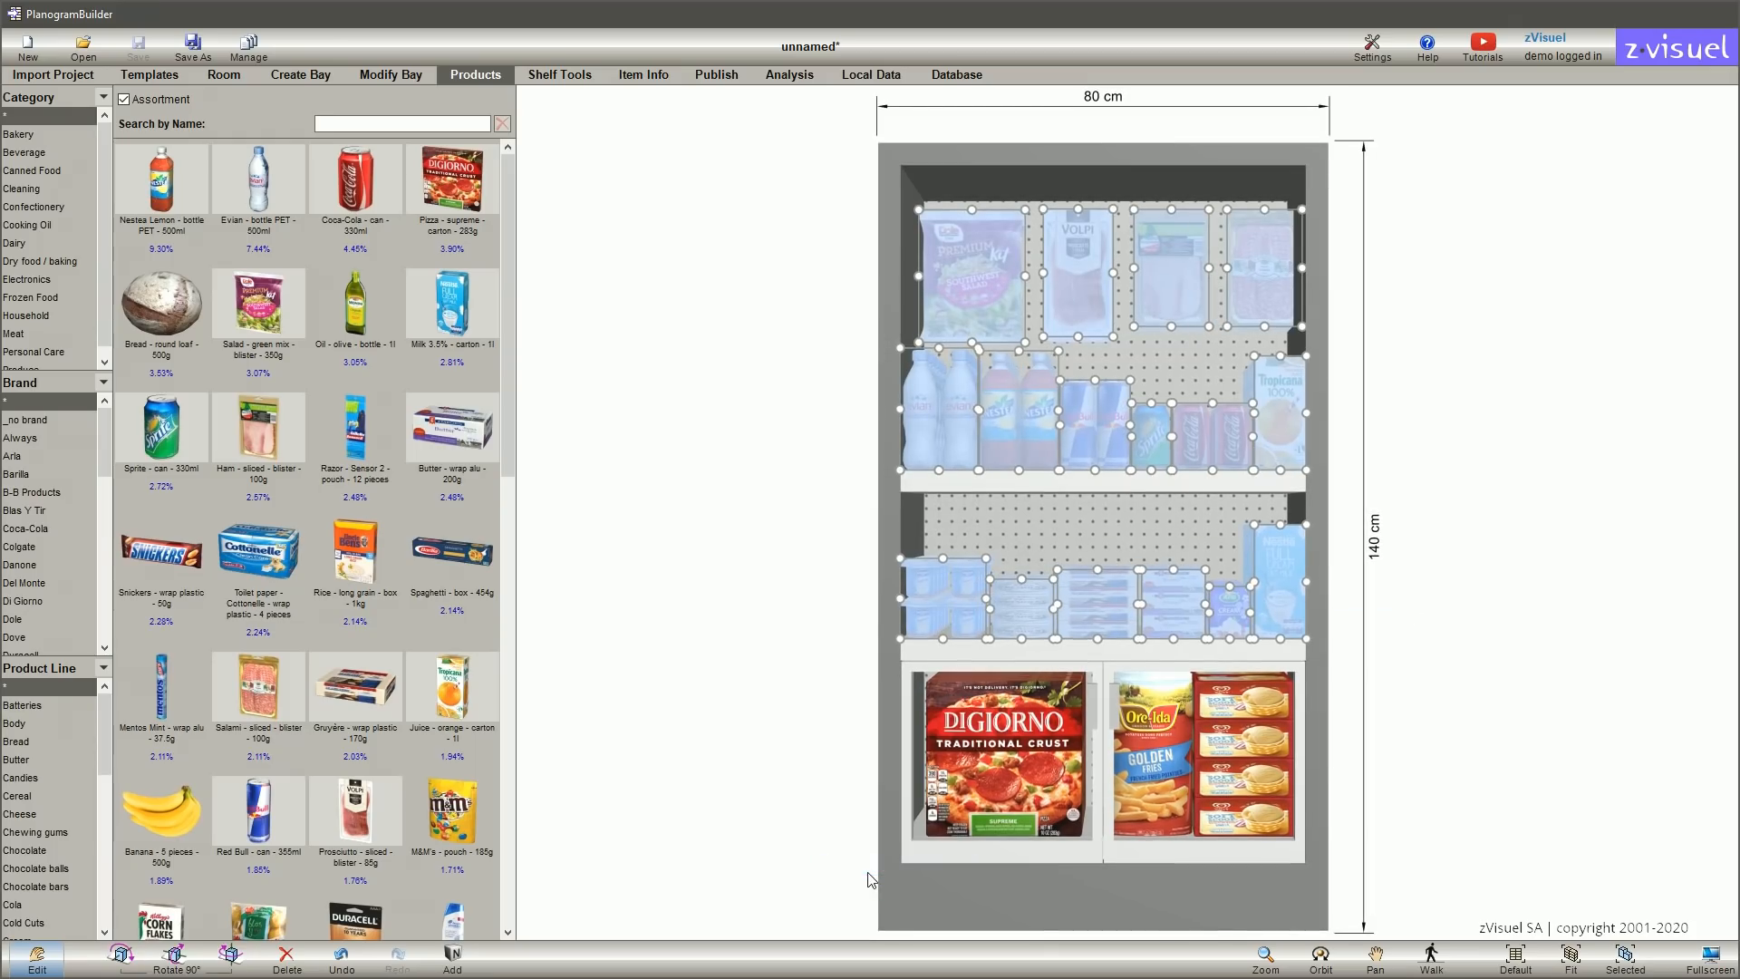
{"action": "left_click", "coordinate": [1262, 955]}
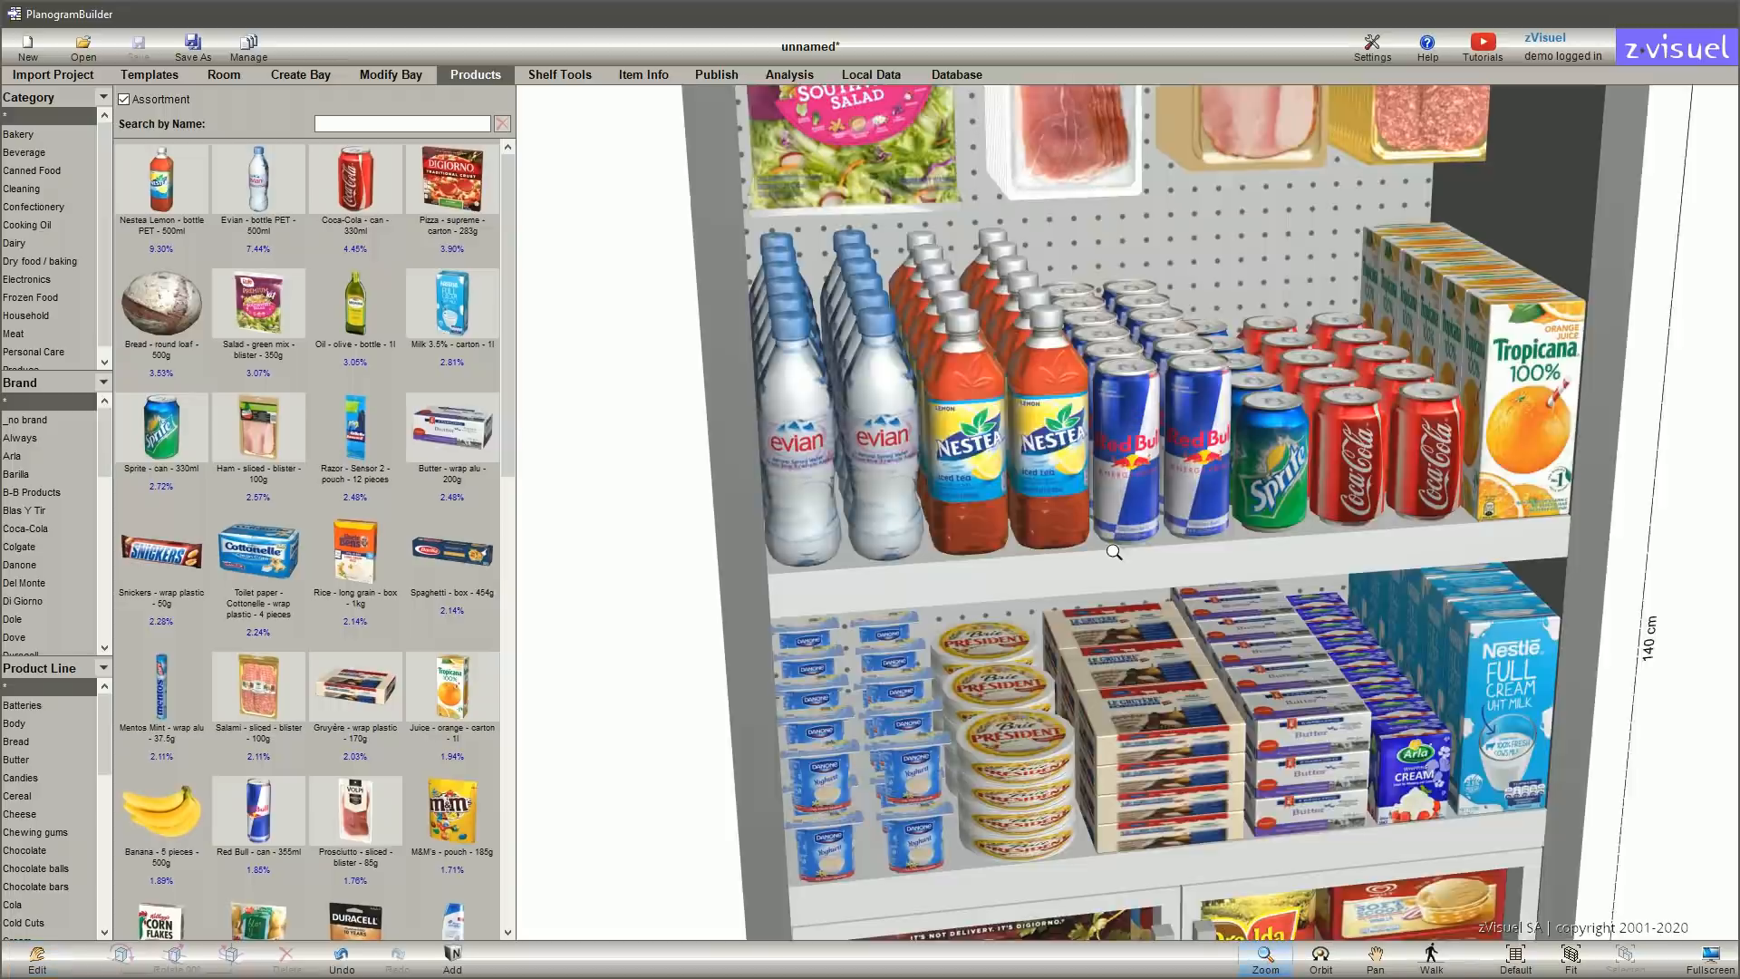
{"action": "left_click", "coordinate": [1514, 960]}
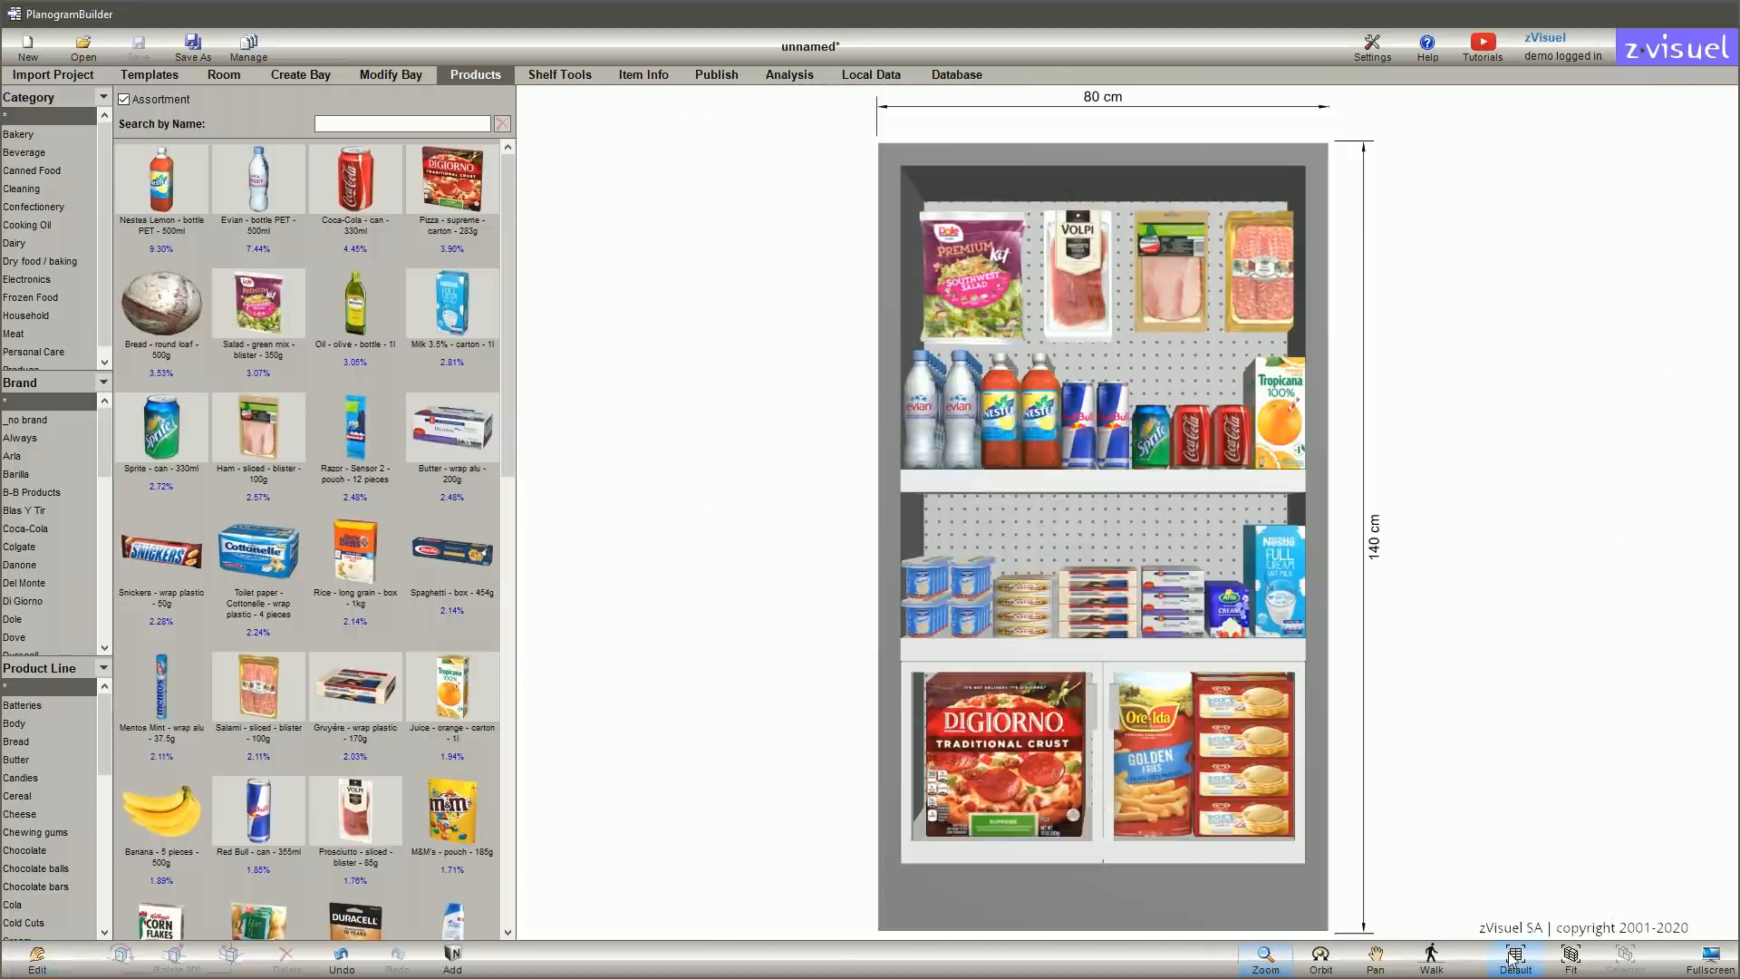
{"action": "left_click", "coordinate": [559, 75]}
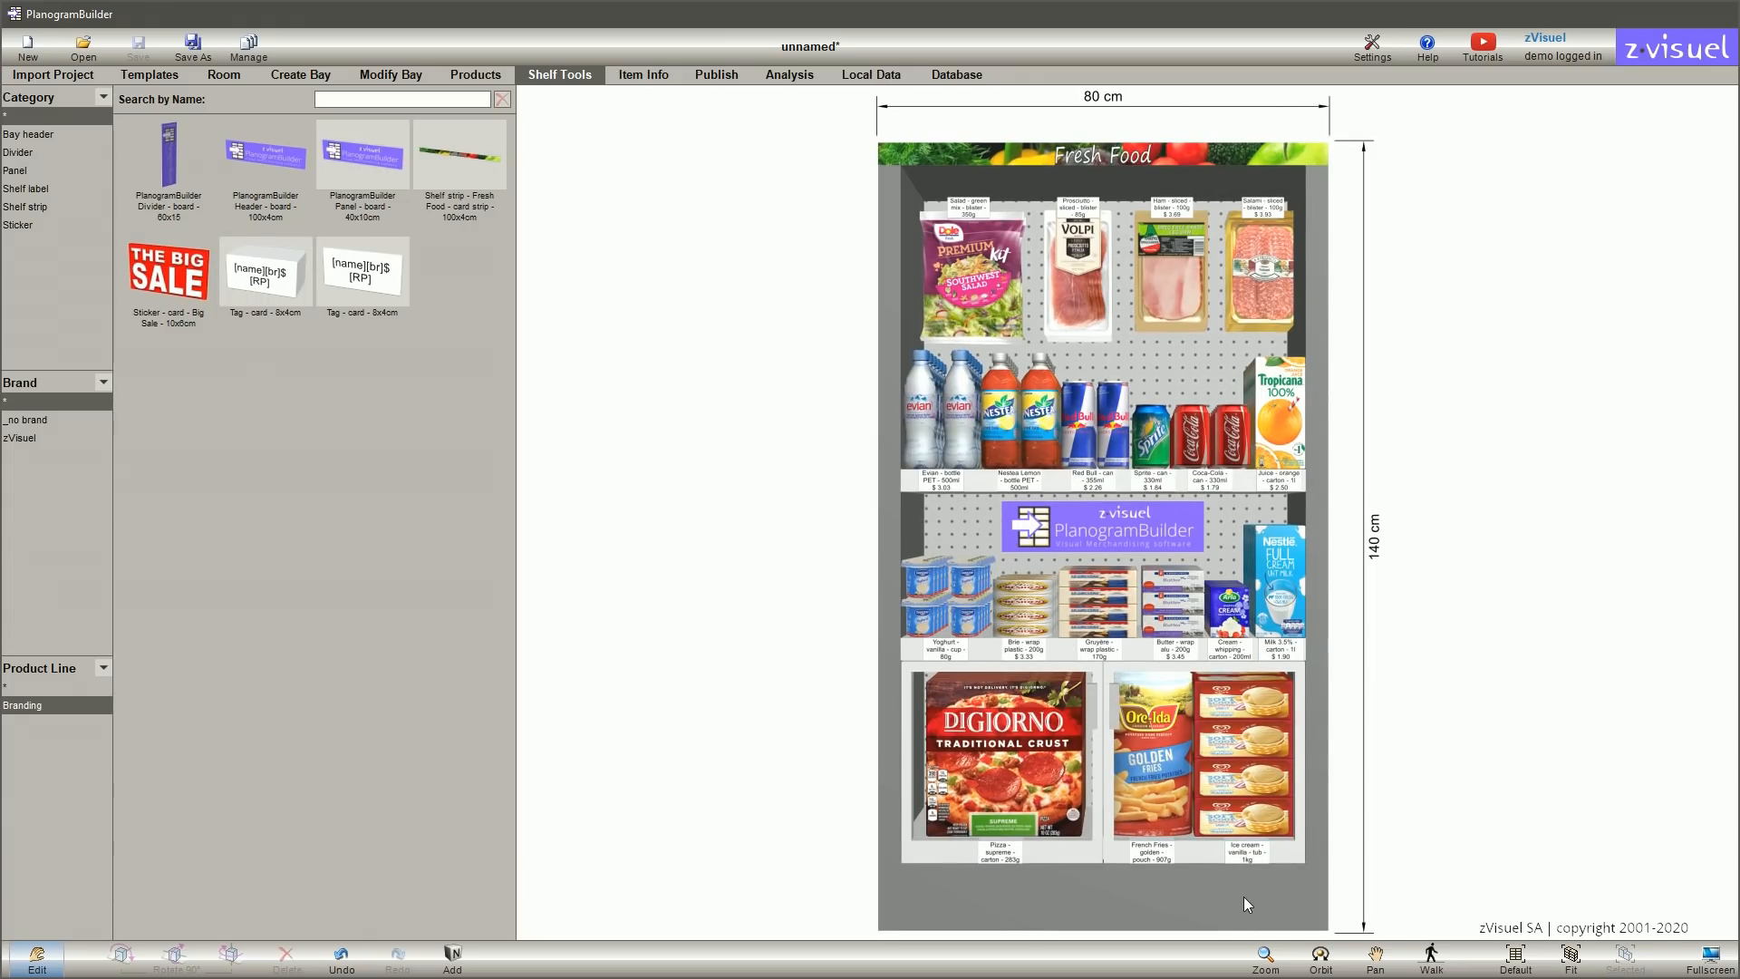
Bring up the Import Project section with its project import log
{"action": "left_click", "coordinate": [52, 74]}
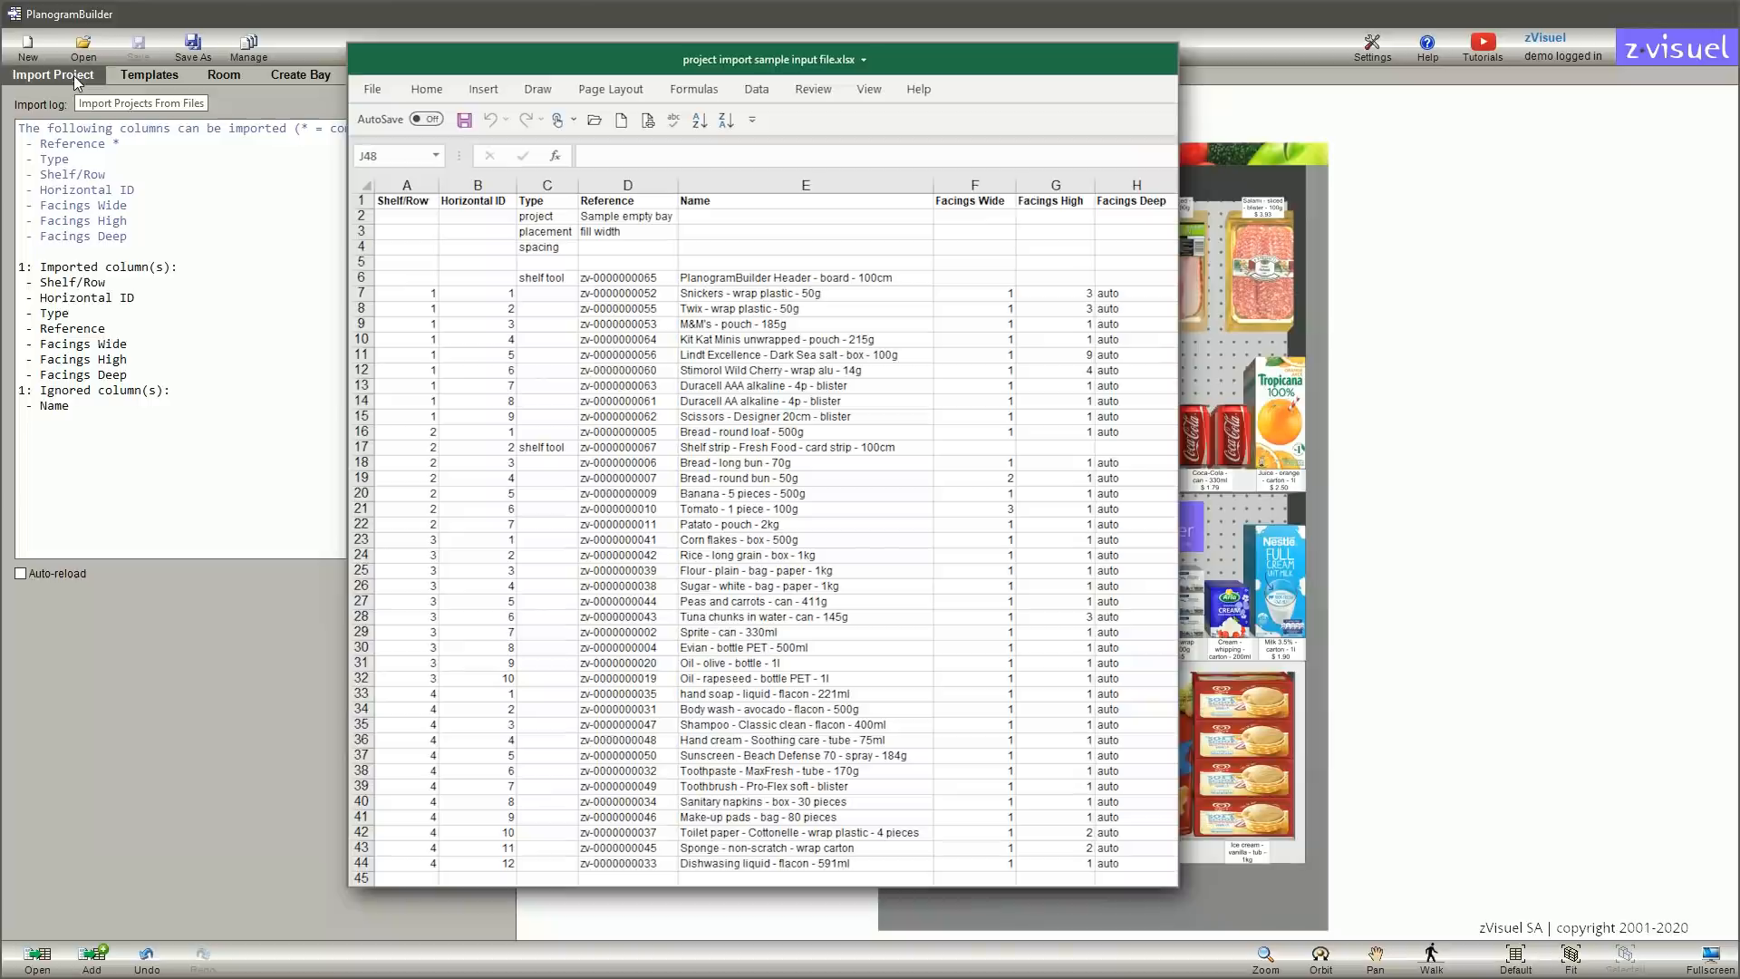
Import 'project import sample input file.xlsx' as a second stocked bay
{"action": "left_click", "coordinate": [141, 104]}
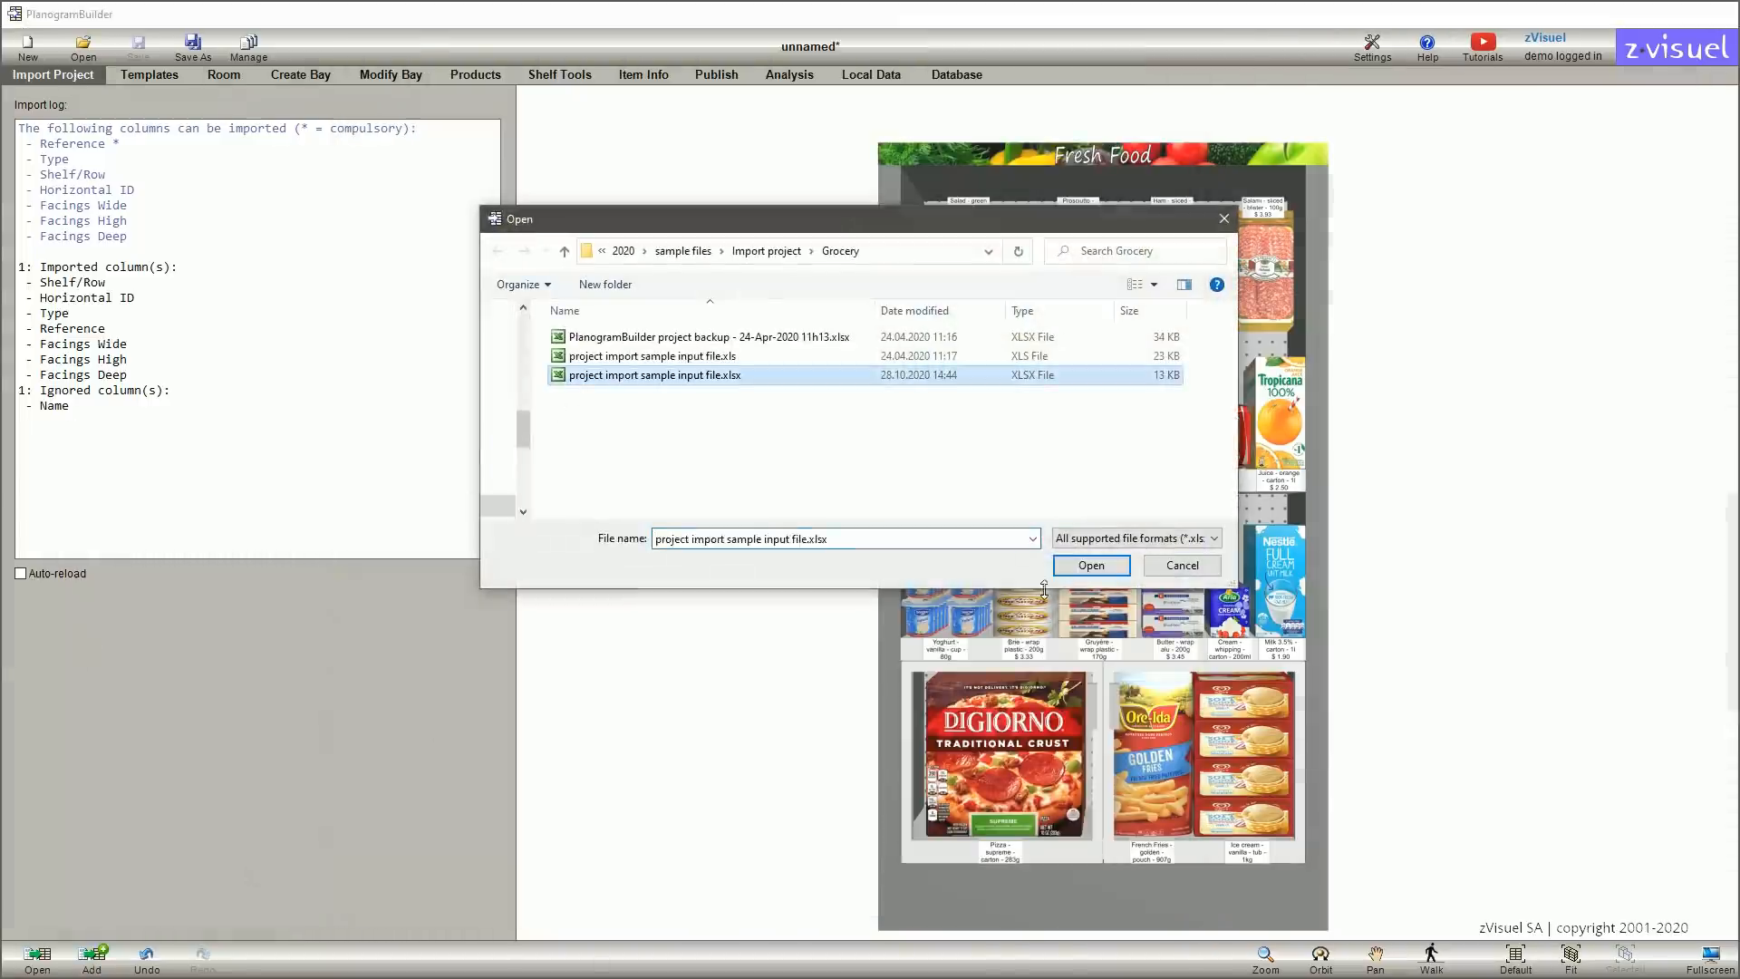
{"action": "left_click", "coordinate": [1089, 565]}
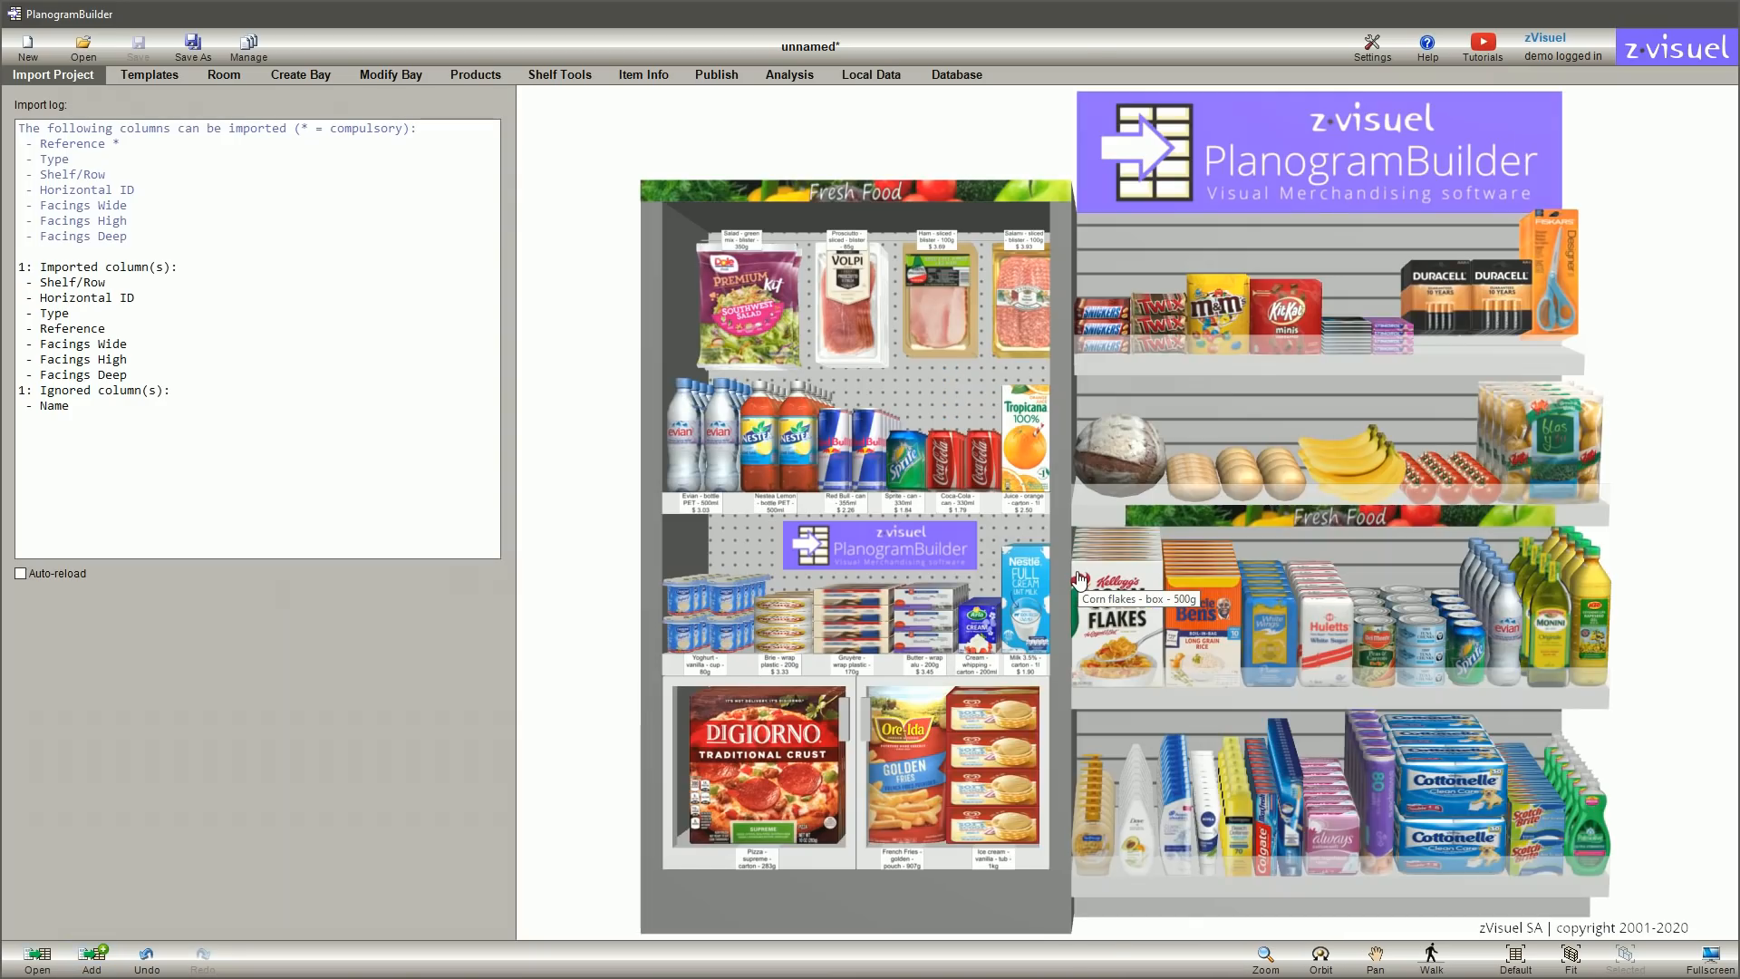
{"action": "left_click", "coordinate": [223, 74]}
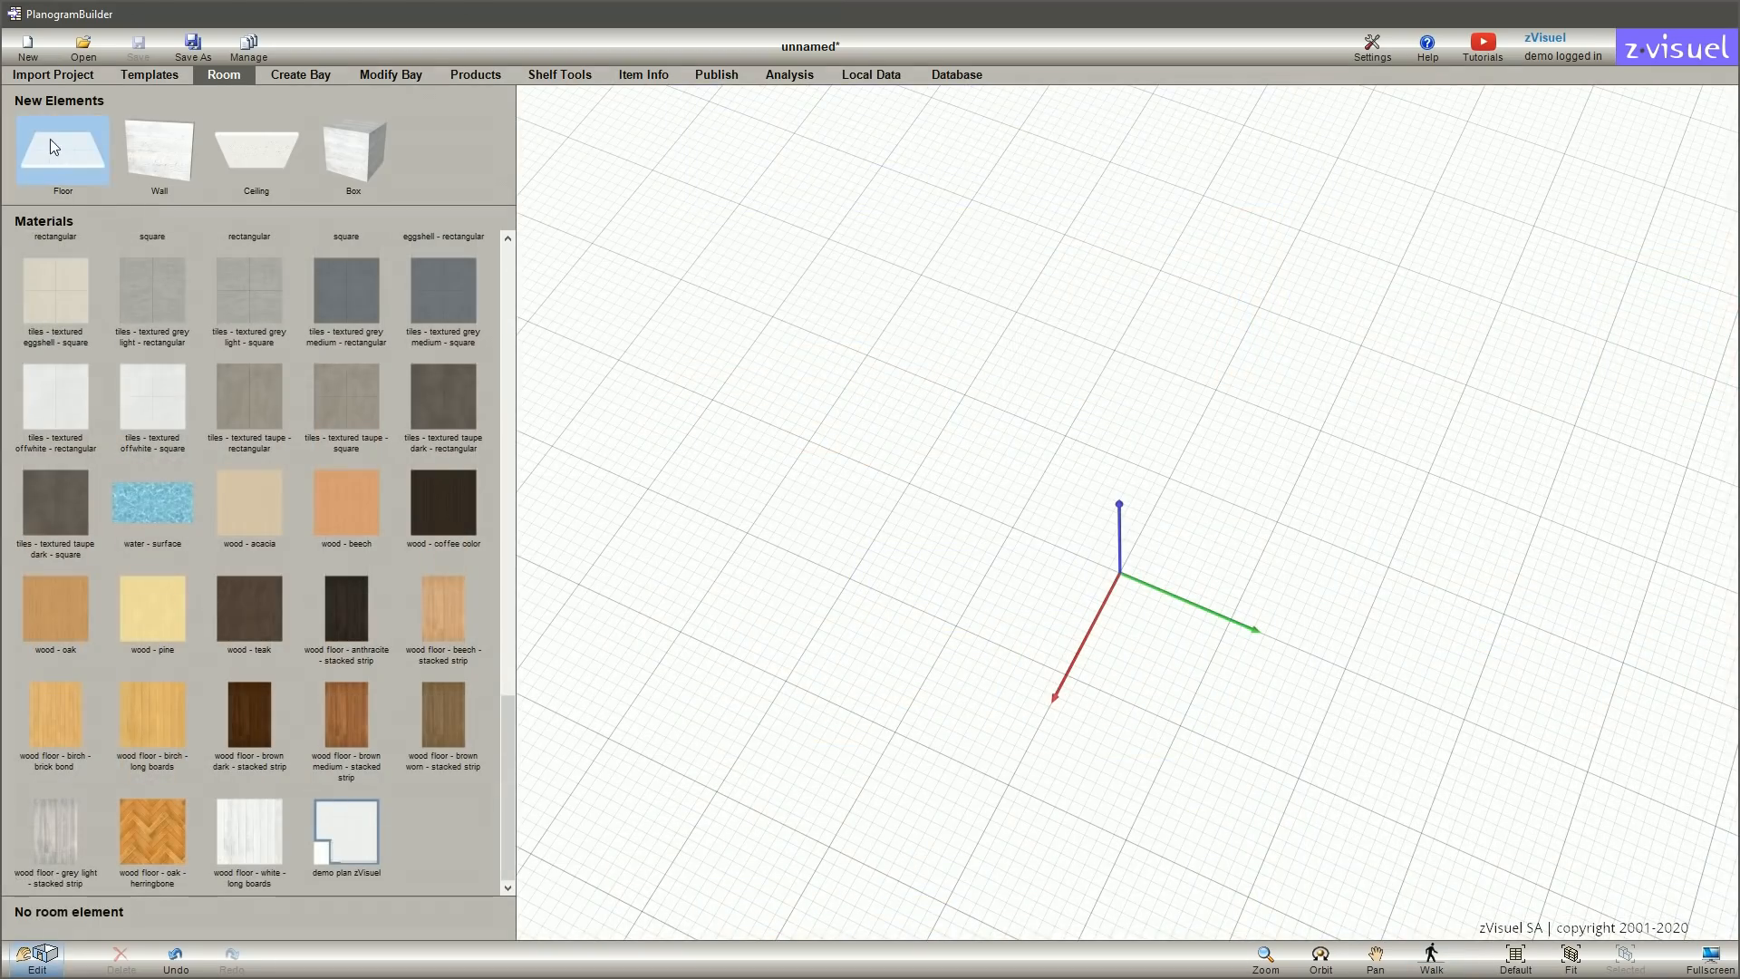
Place both bays in a 430 cm square walled room with gondolas
{"action": "left_click", "coordinate": [63, 150]}
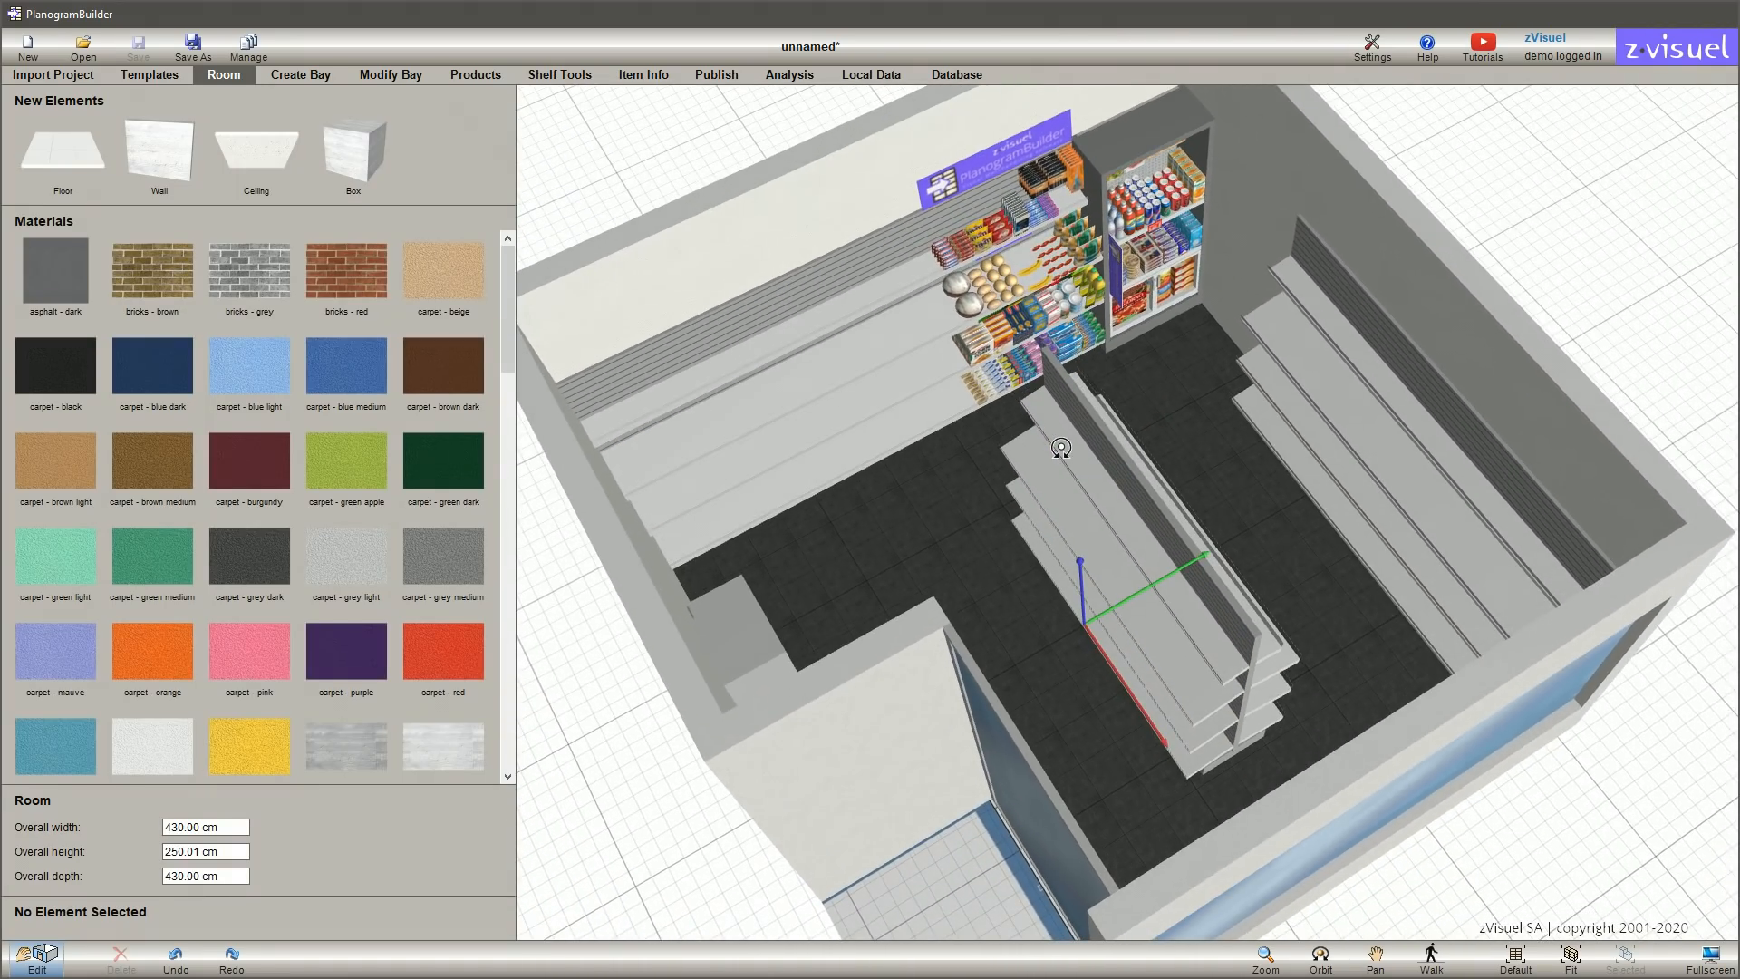
{"action": "left_click", "coordinate": [716, 74]}
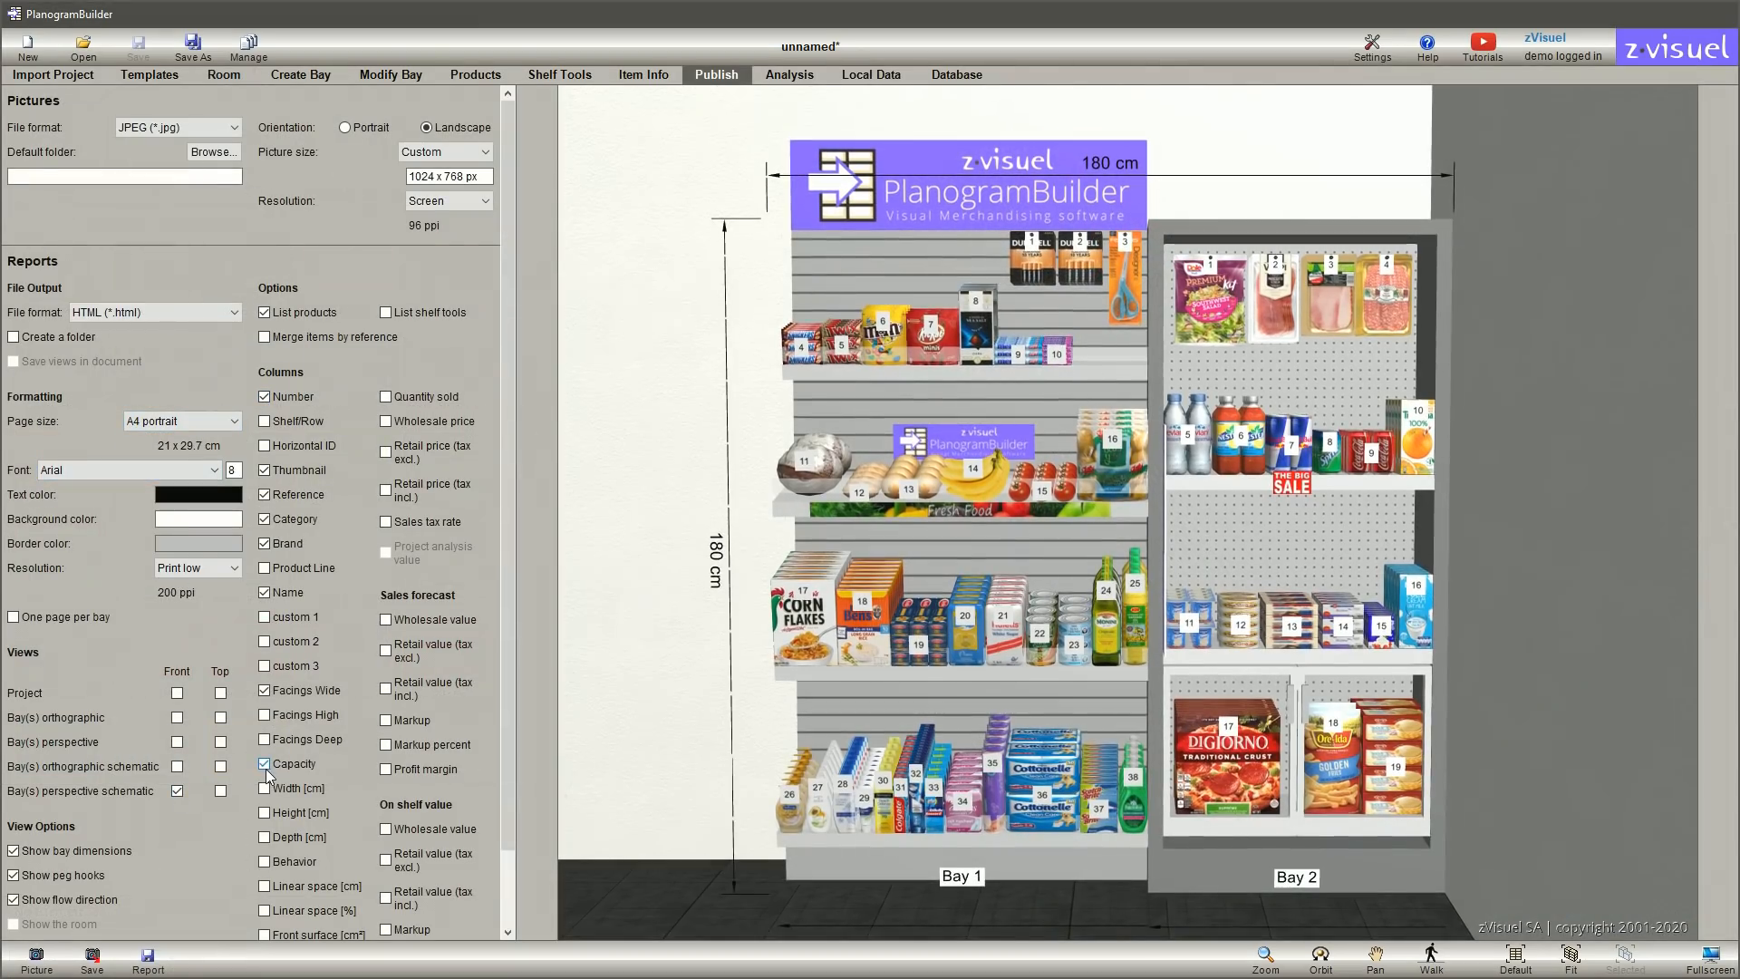
Save the HTML report as 'my planogram' and show the free trial signup page
{"action": "left_click", "coordinate": [148, 959]}
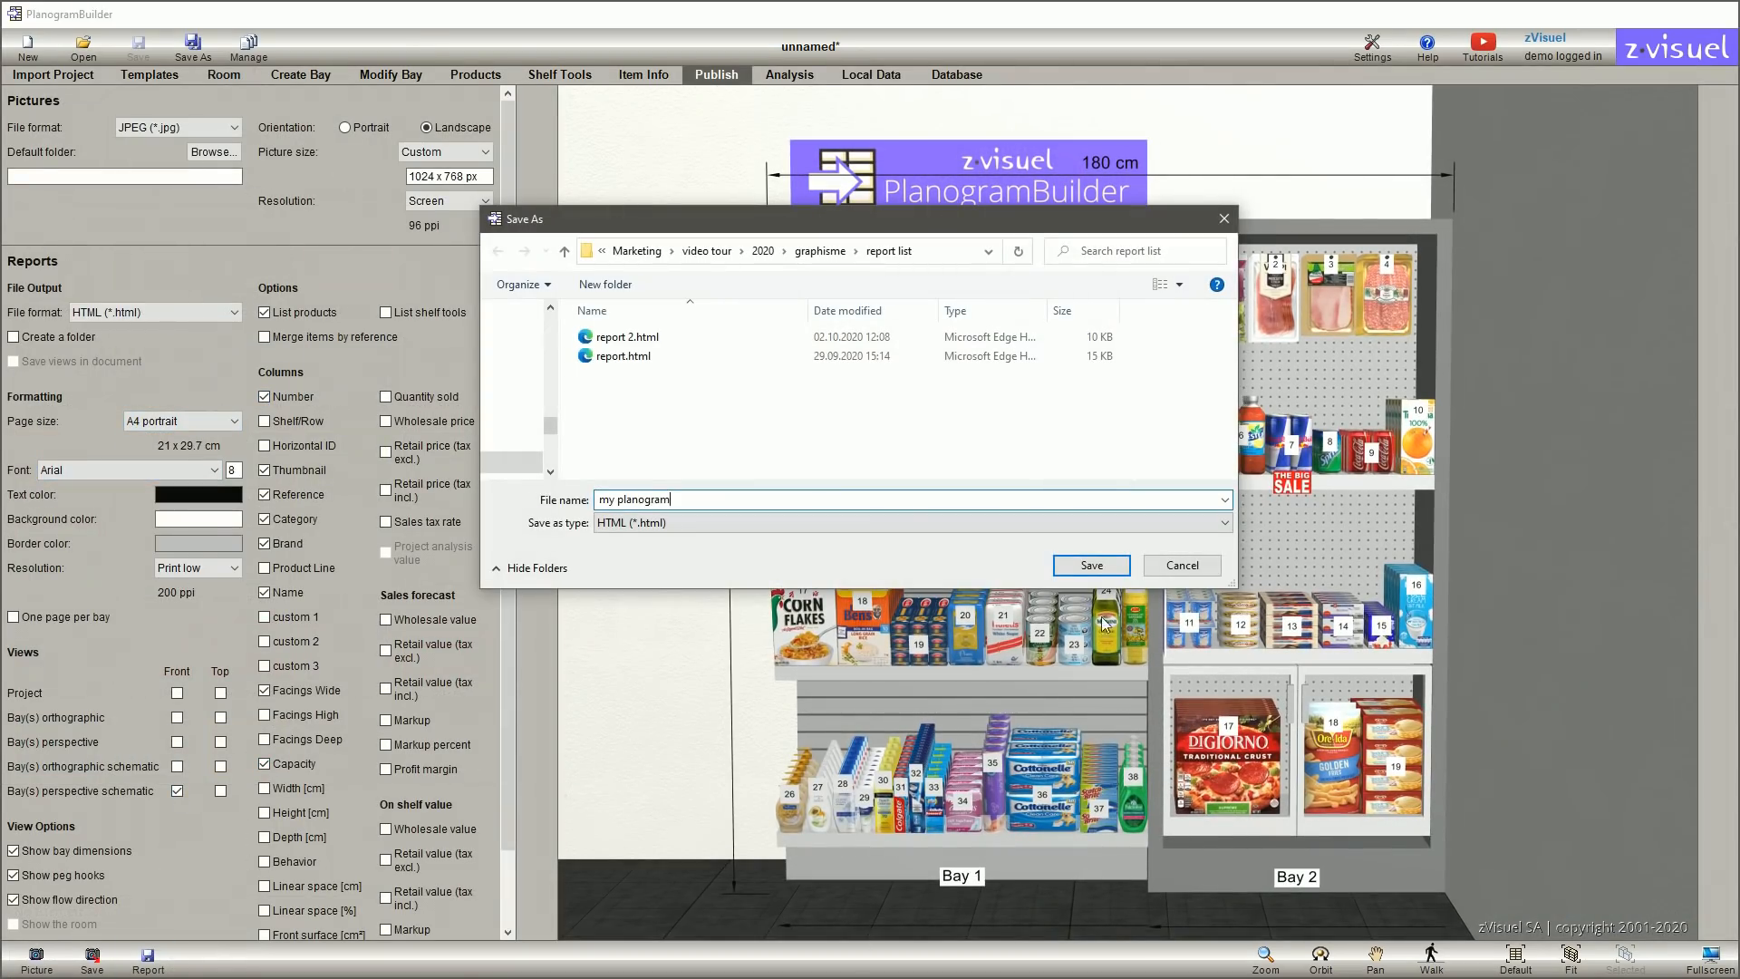
{"action": "left_click", "coordinate": [1090, 565]}
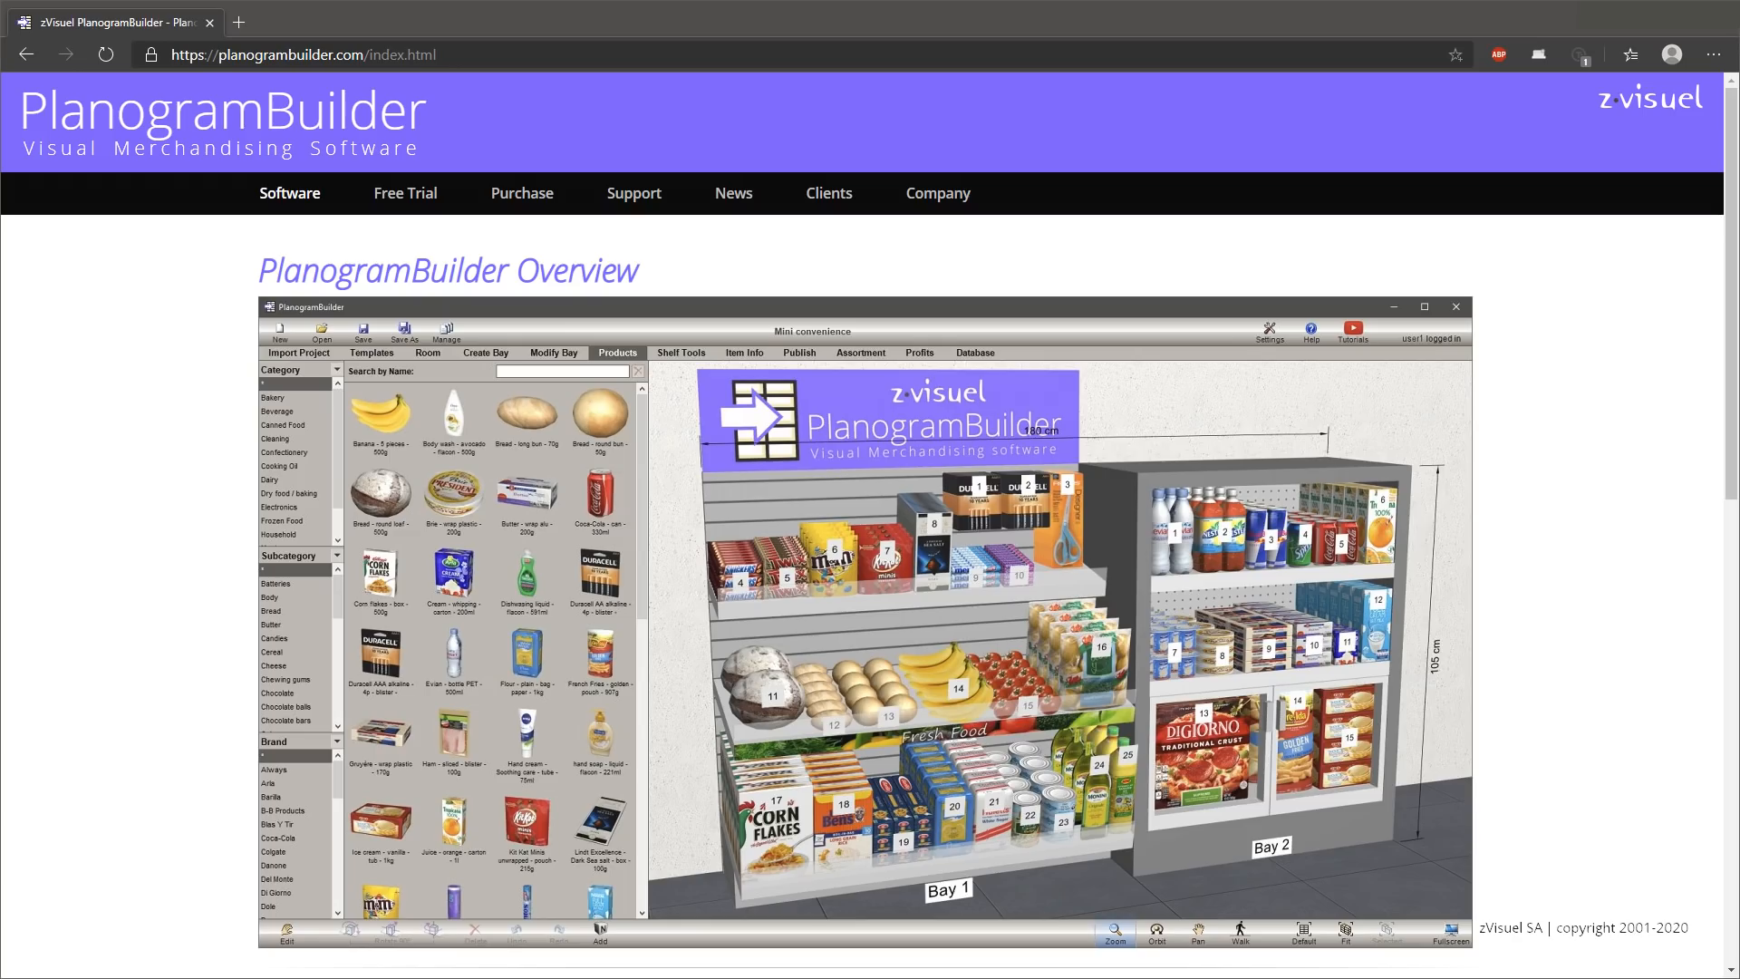
{"action": "left_click", "coordinate": [405, 192]}
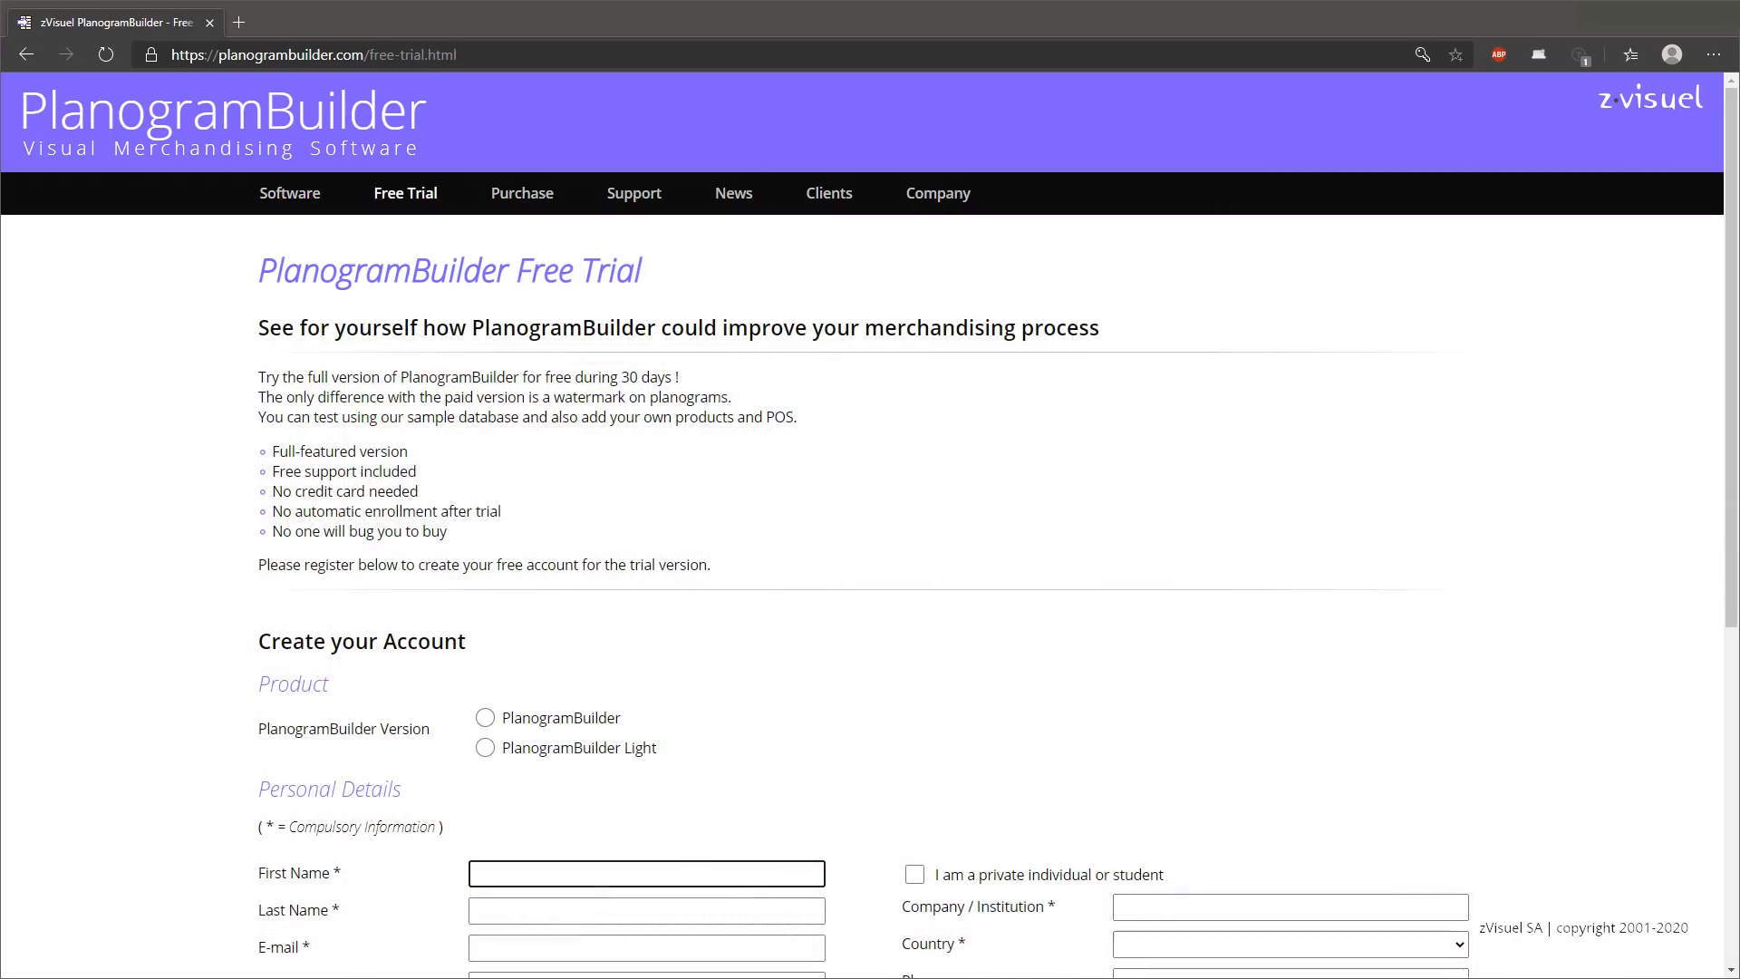